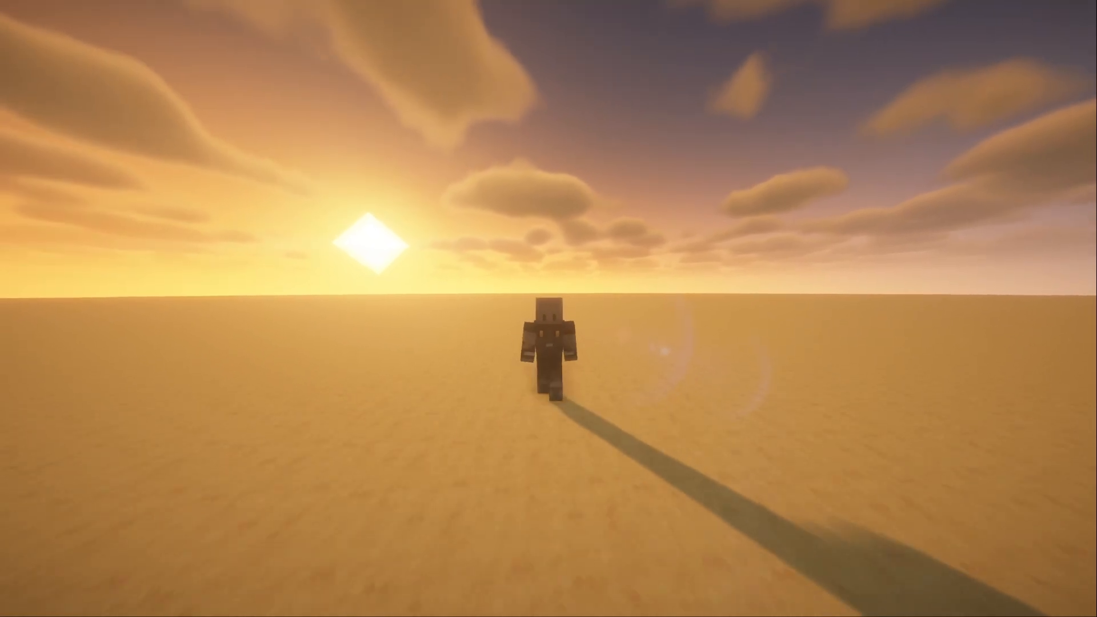
mouse_move(549, 308)
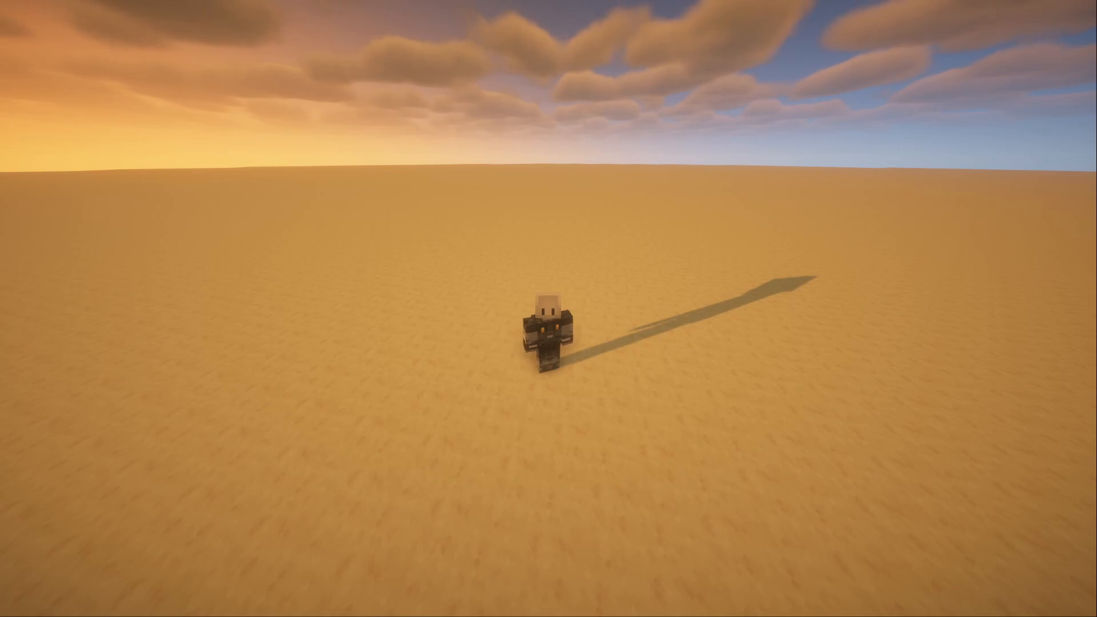
Step: From the pause menu, tour Figura's Permissions, Settings and Help pages and return to the Wardrobe
key("Escape")
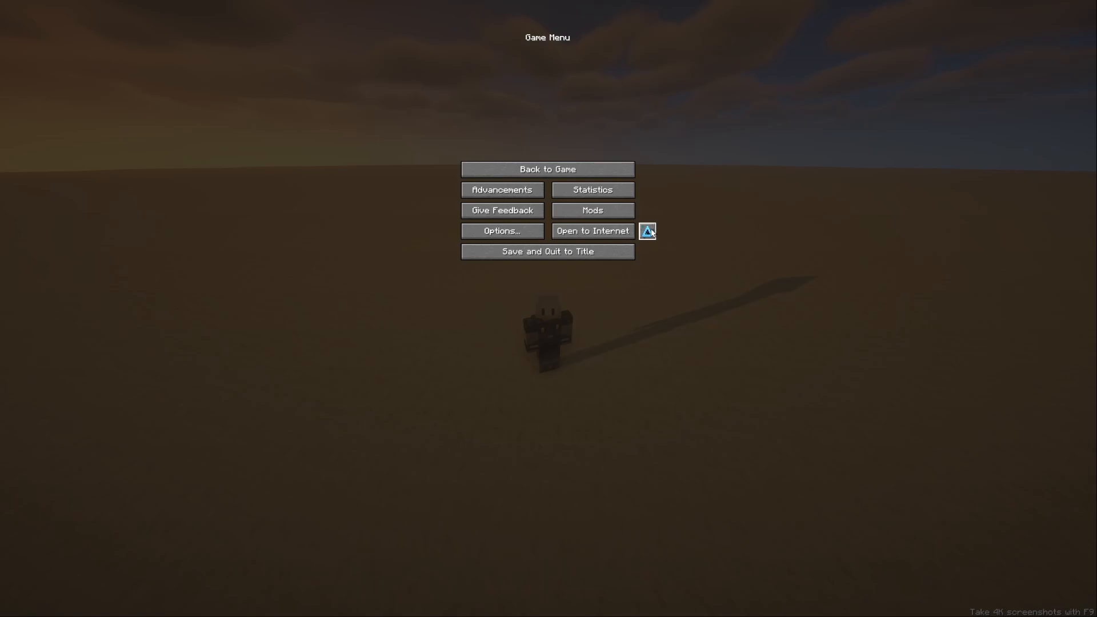
left_click(647, 230)
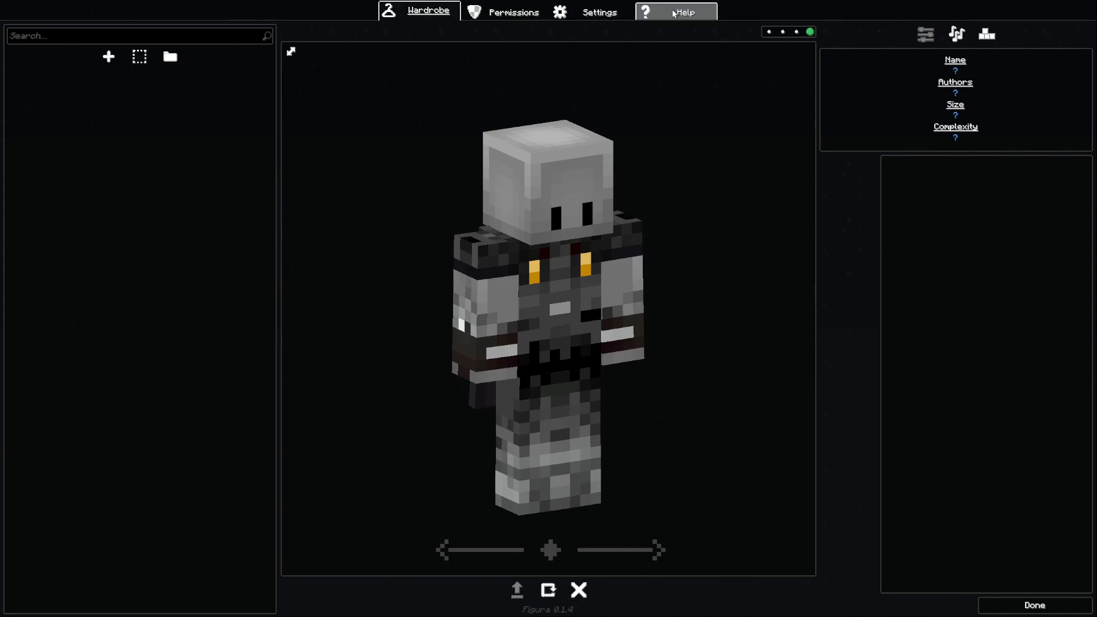
mouse_move(599, 143)
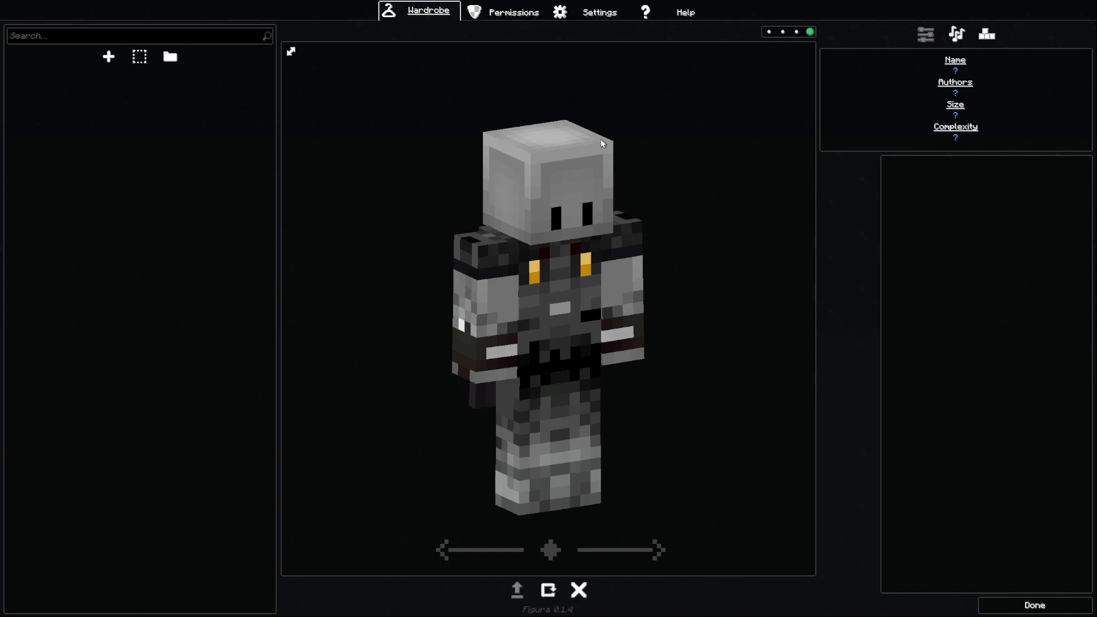
mouse_move(188, 133)
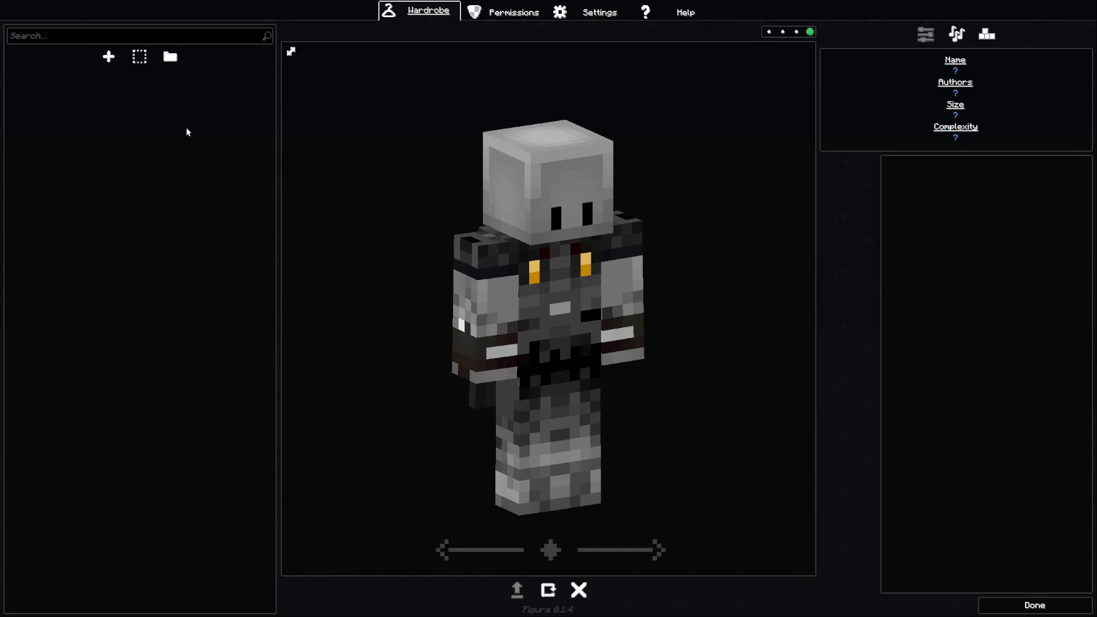
mouse_move(165, 422)
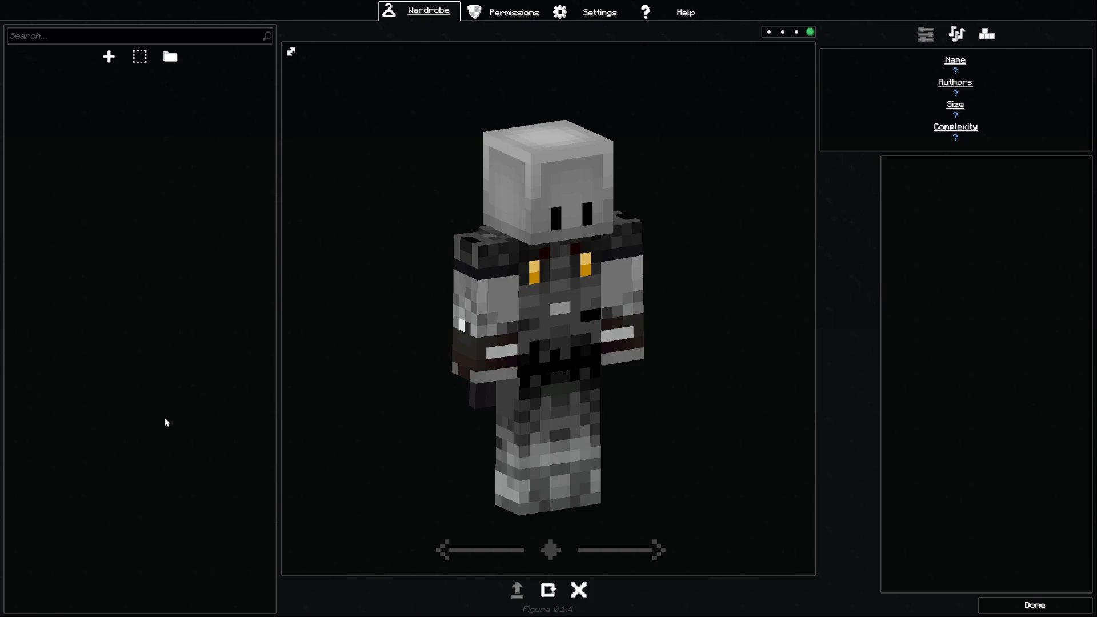
left_click(512, 12)
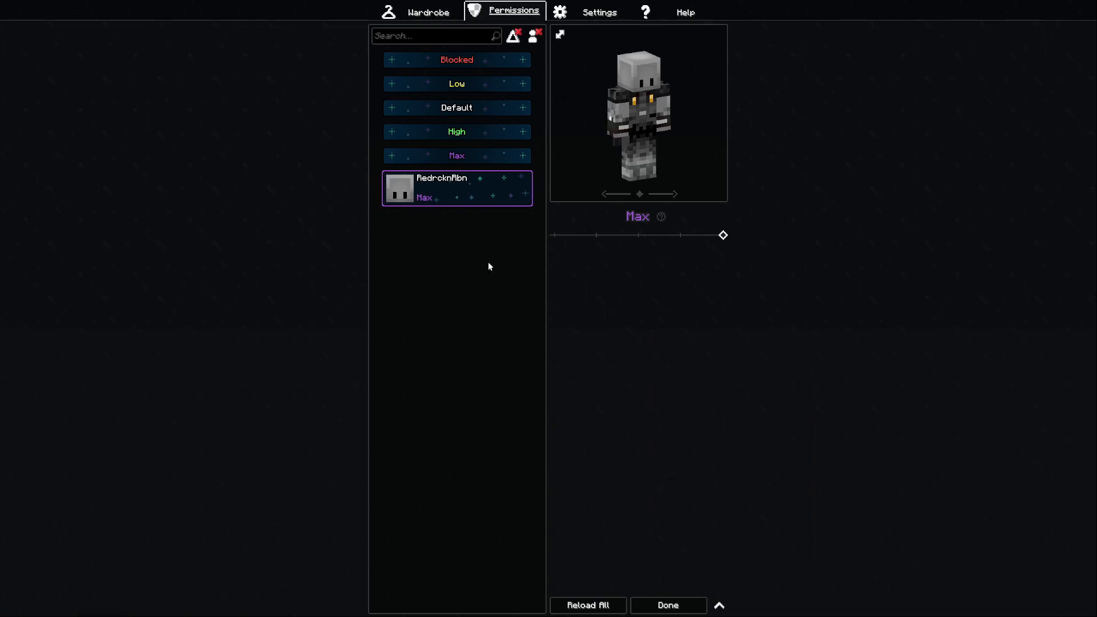
mouse_move(600, 140)
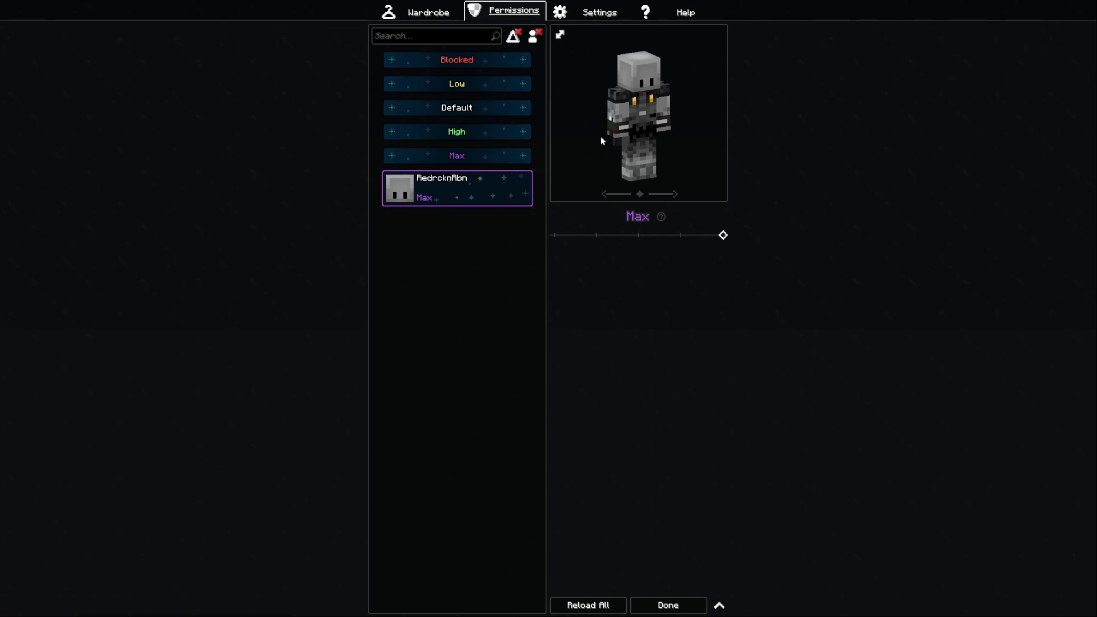
left_click(600, 12)
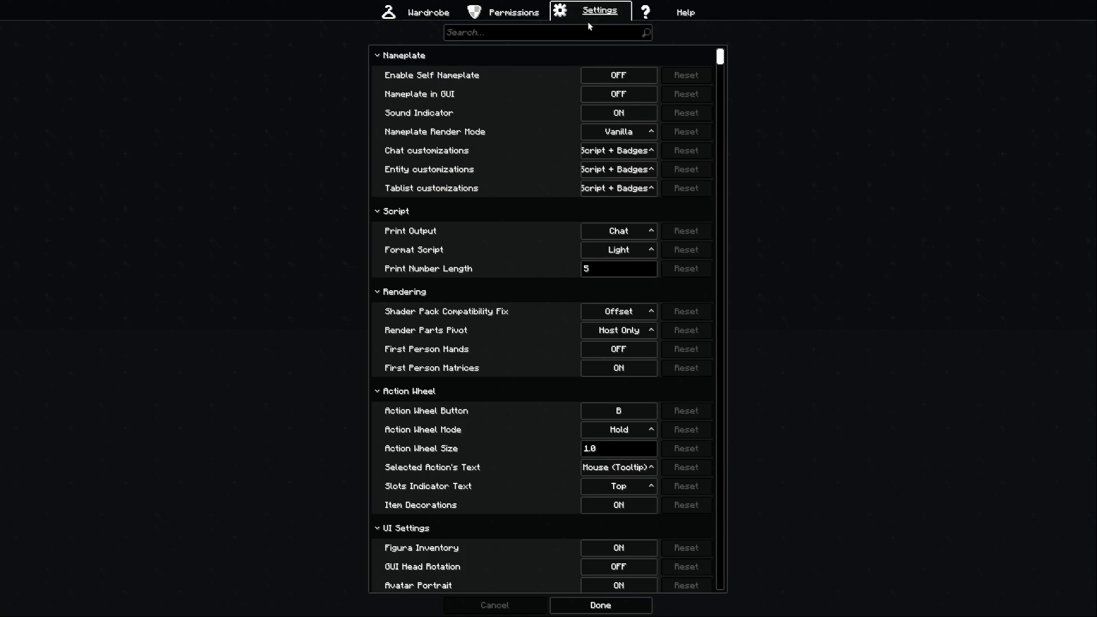
left_click(685, 11)
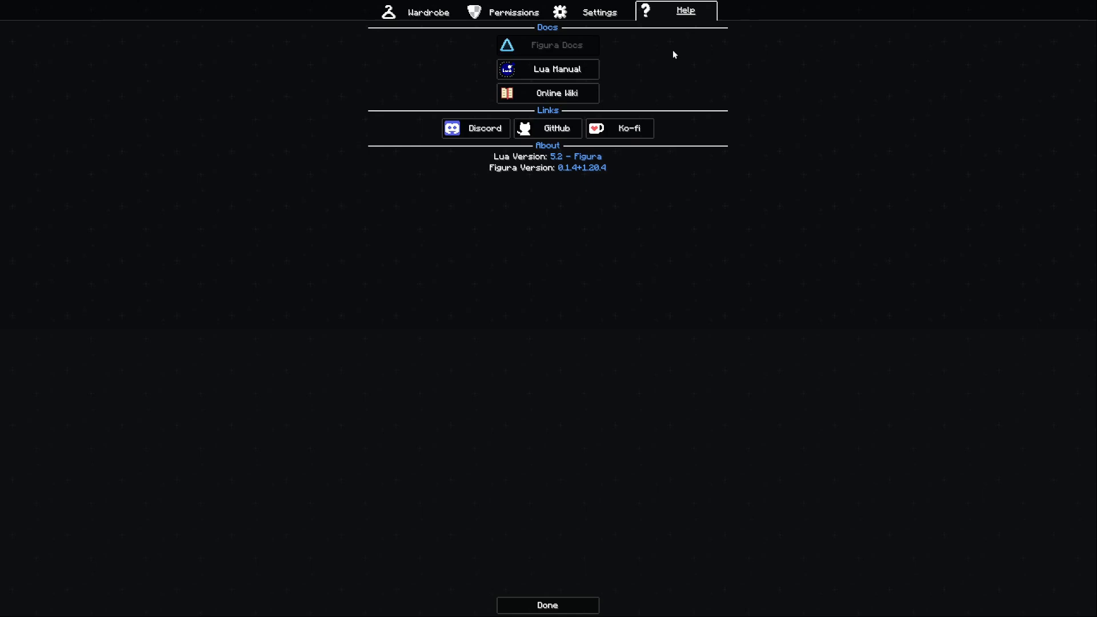
left_click(426, 12)
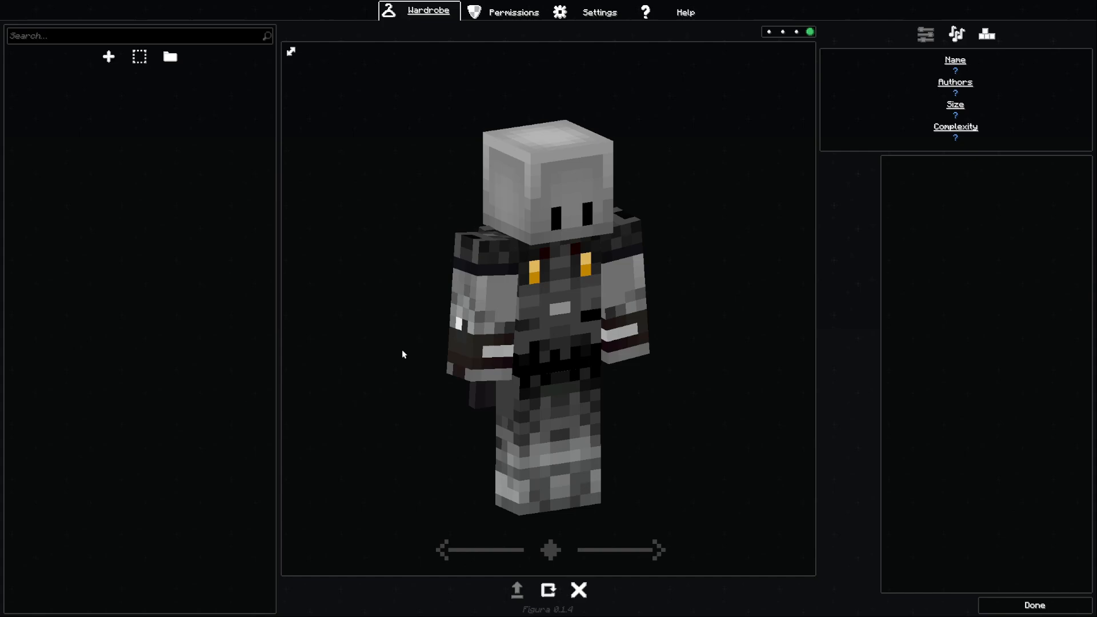
mouse_move(109, 57)
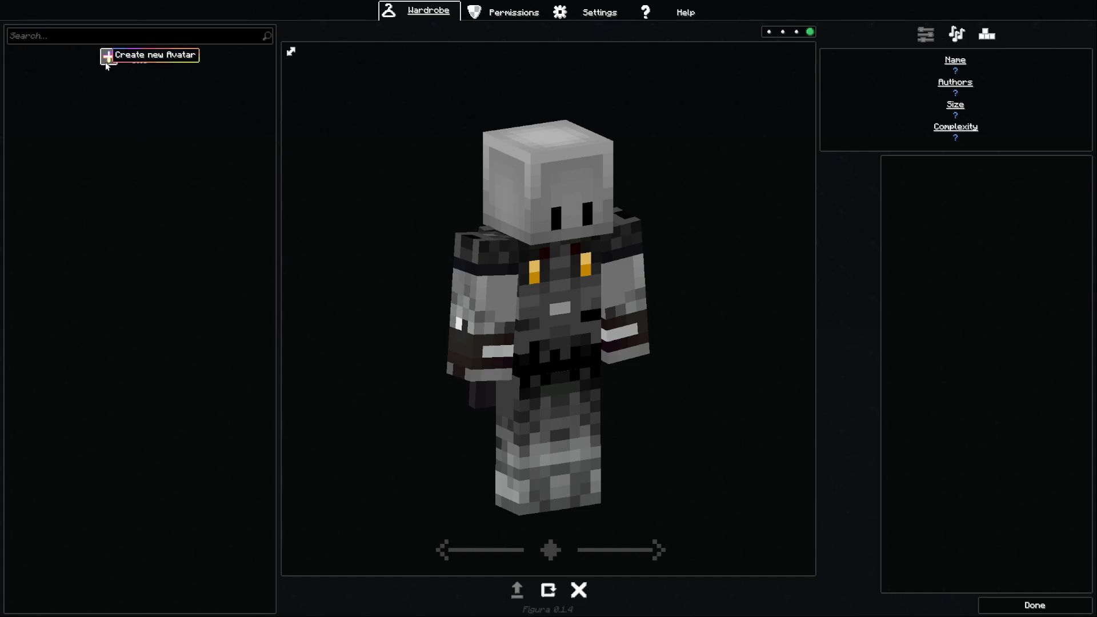
Step: Start a new avatar named 'New Avatar' with author 'Redr' and a description filled in
left_click(148, 55)
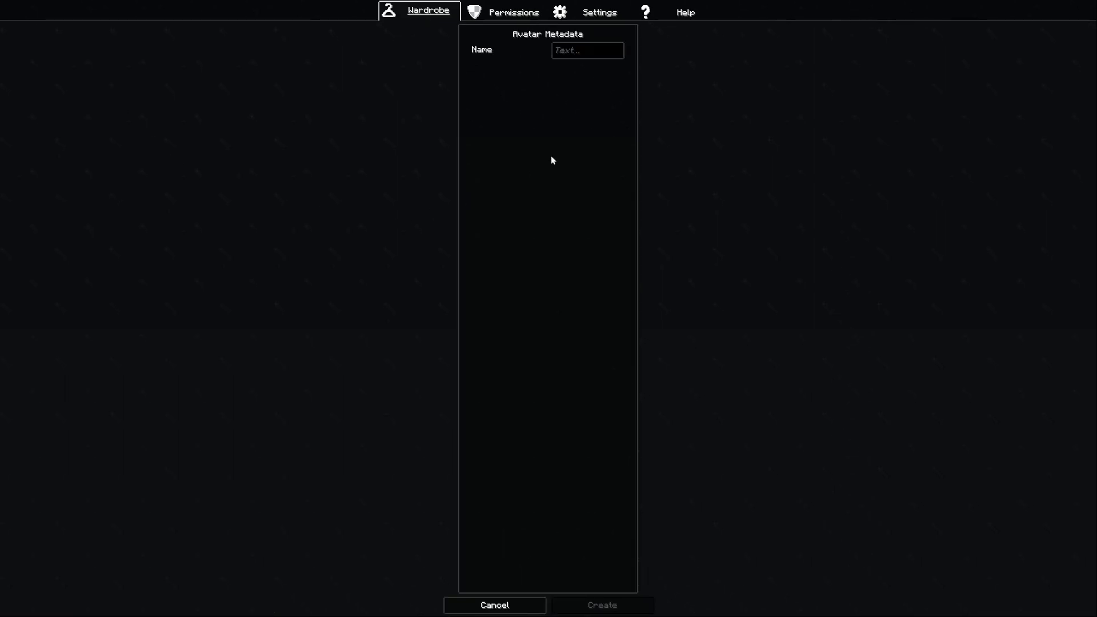
type("N")
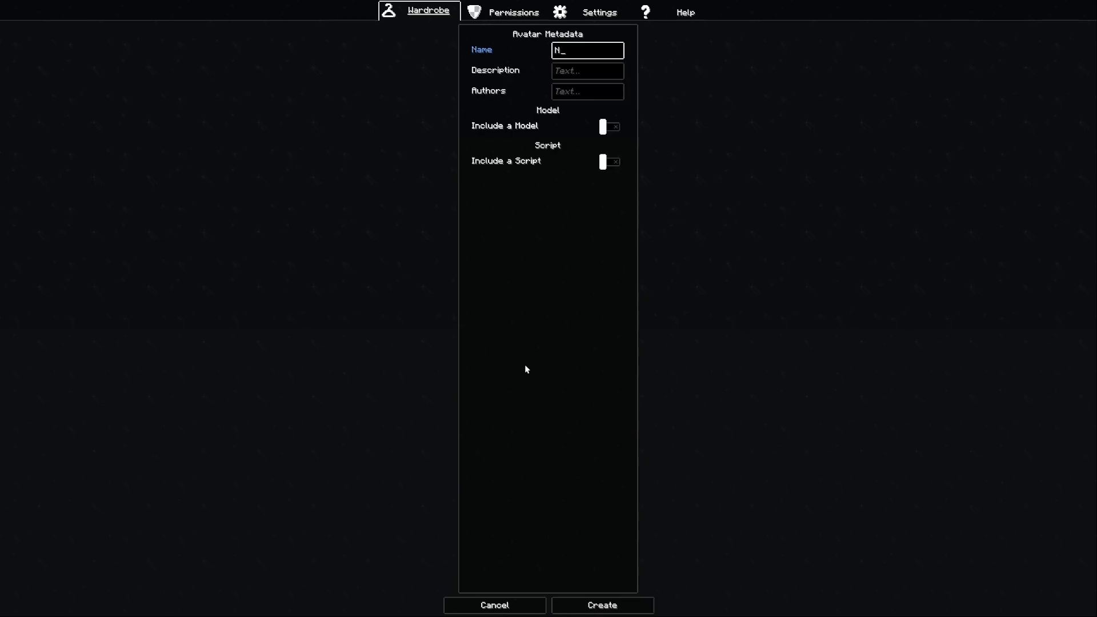
type("ew Avat")
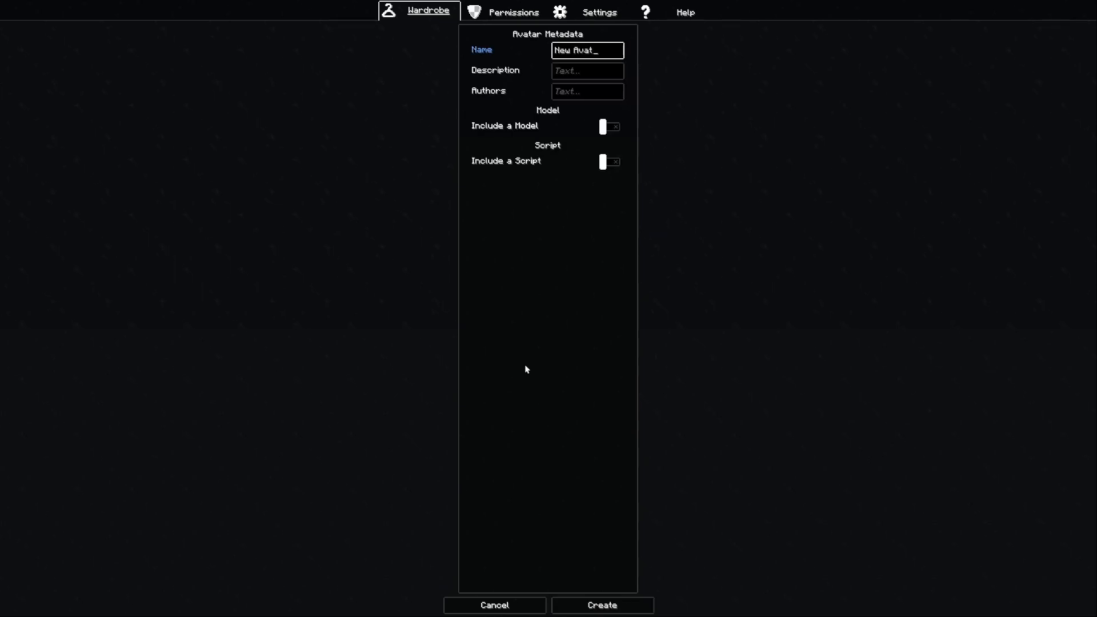
type("ar")
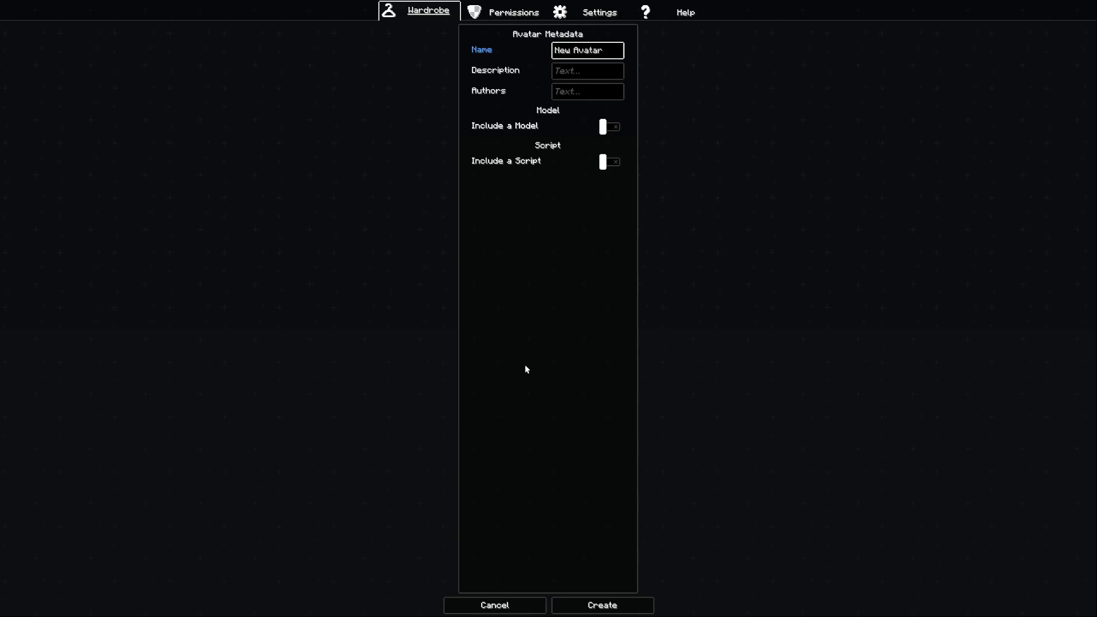
left_click(586, 69)
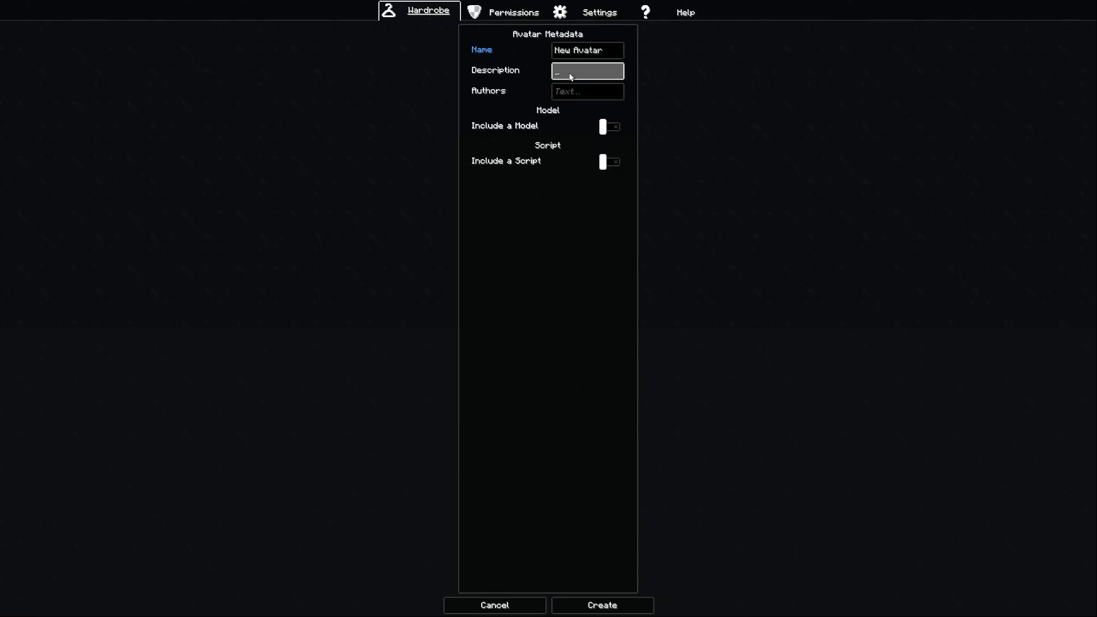
left_click(586, 91)
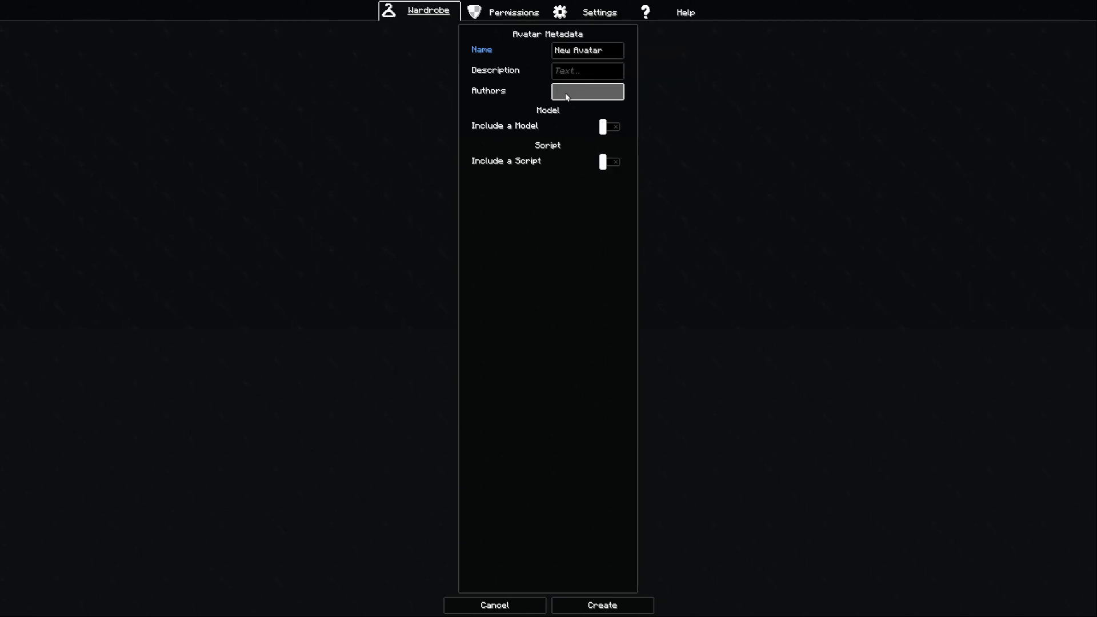
type("Redr")
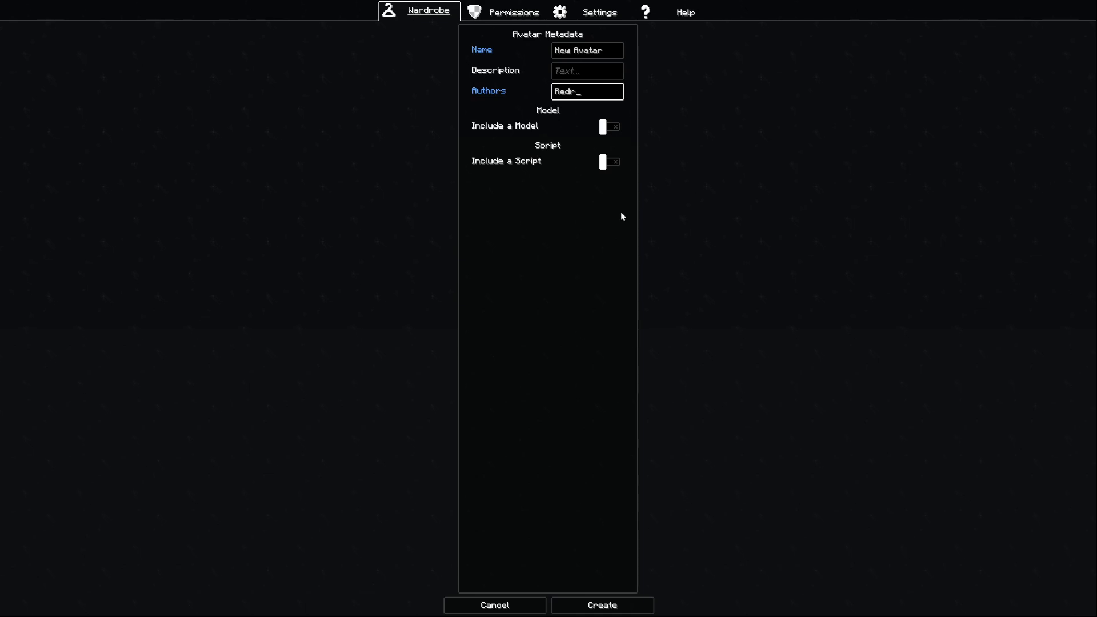
left_click(587, 71)
type("A new avatar")
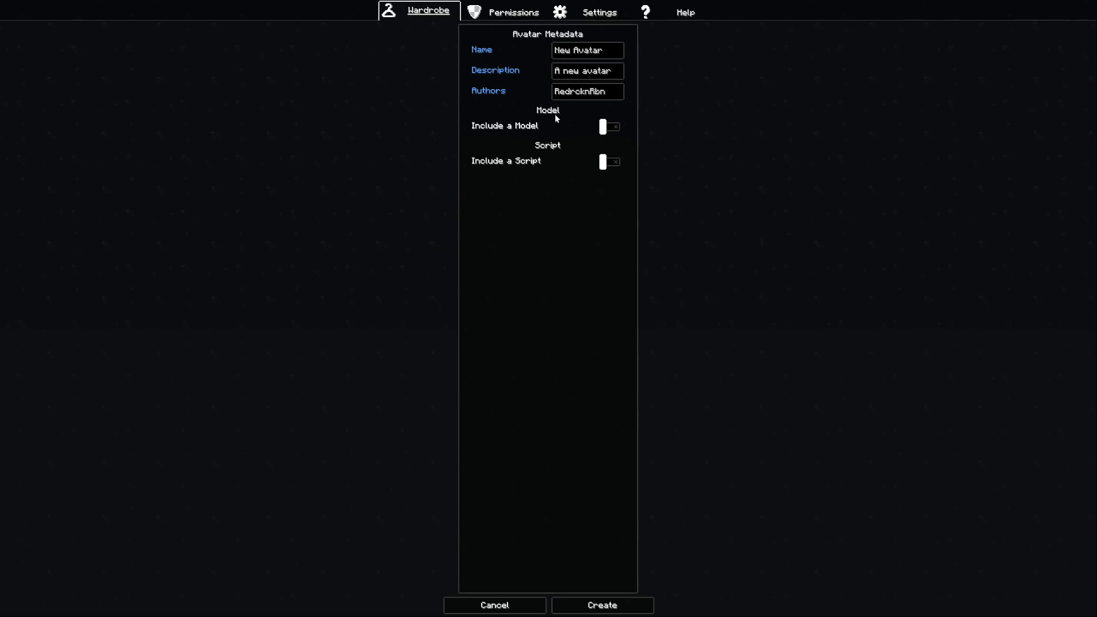
Step: Enable Include a Model and the Player Model template for the new avatar
left_click(609, 127)
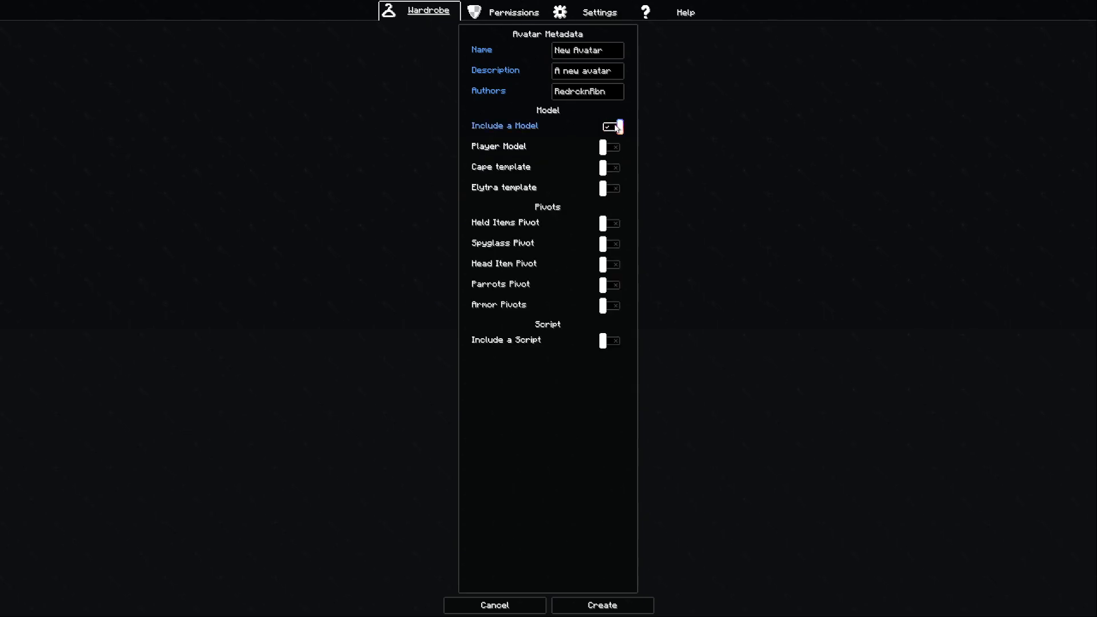
left_click(609, 127)
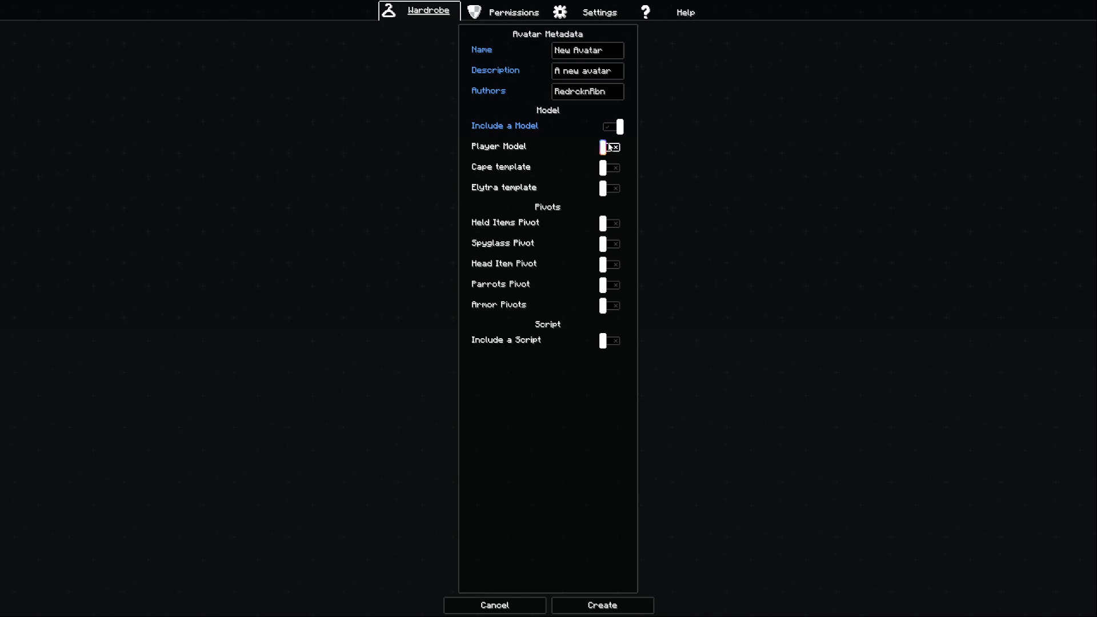
left_click(609, 148)
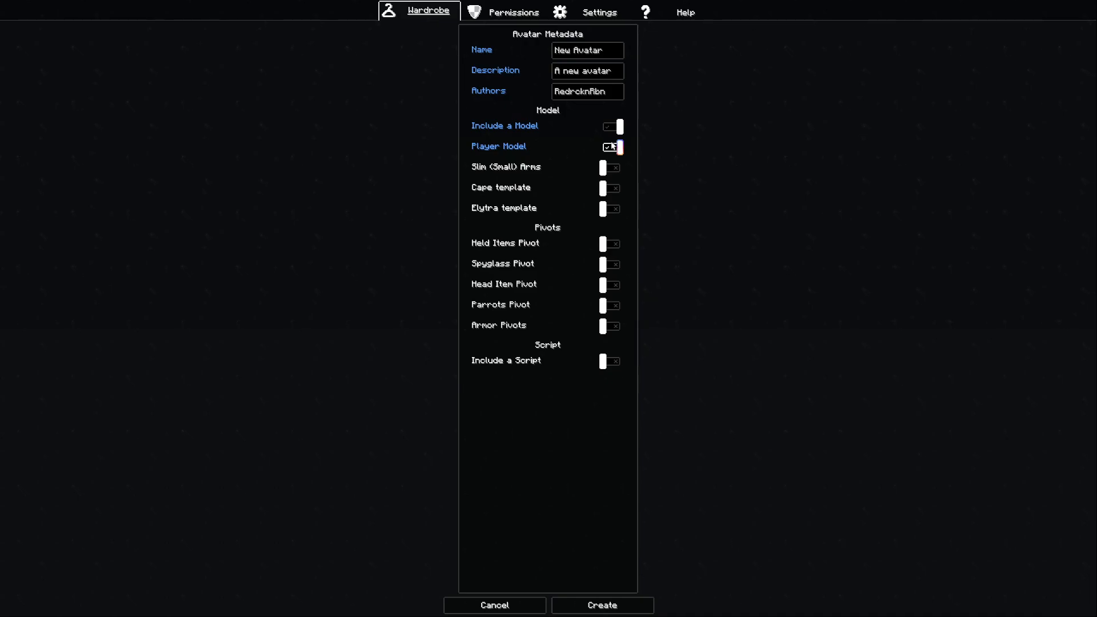
left_click(612, 146)
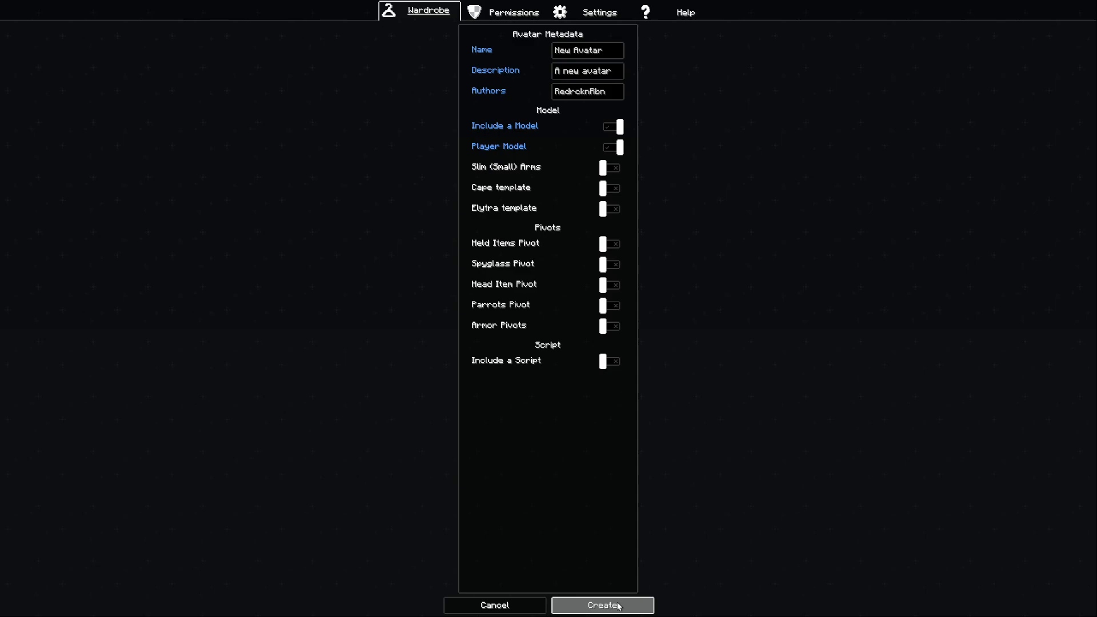
Step: Create the avatar and bring up the options list for the New Avatar entry
left_click(602, 606)
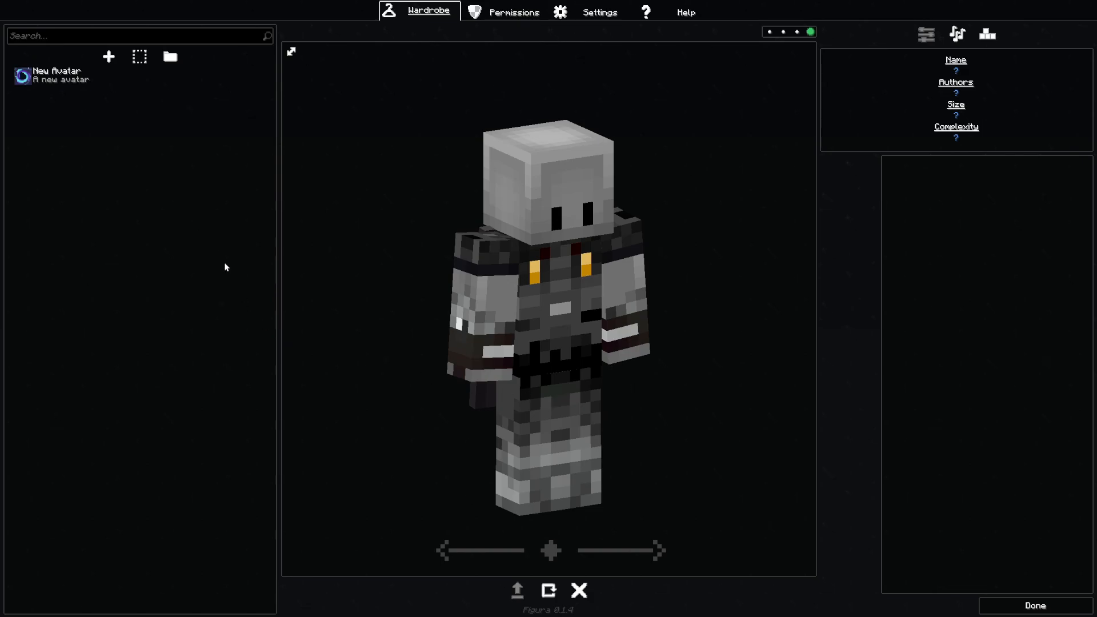
right_click(53, 75)
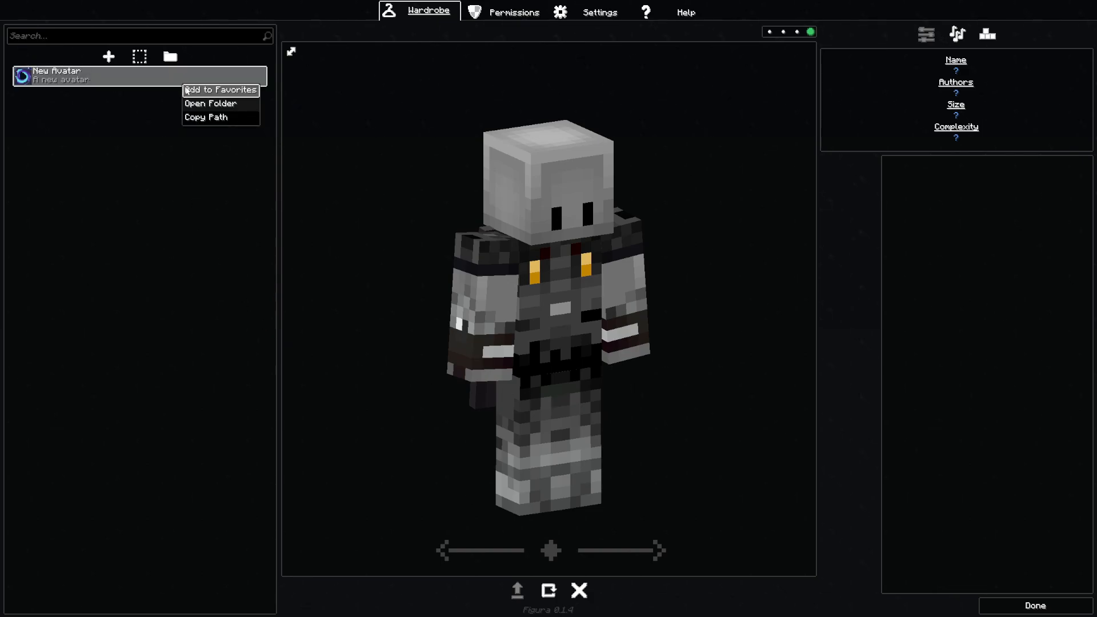
Step: Browse the New Avatar folder on disk, viewing avatar.png and selecting avatar.json and model.bbmodel
left_click(208, 103)
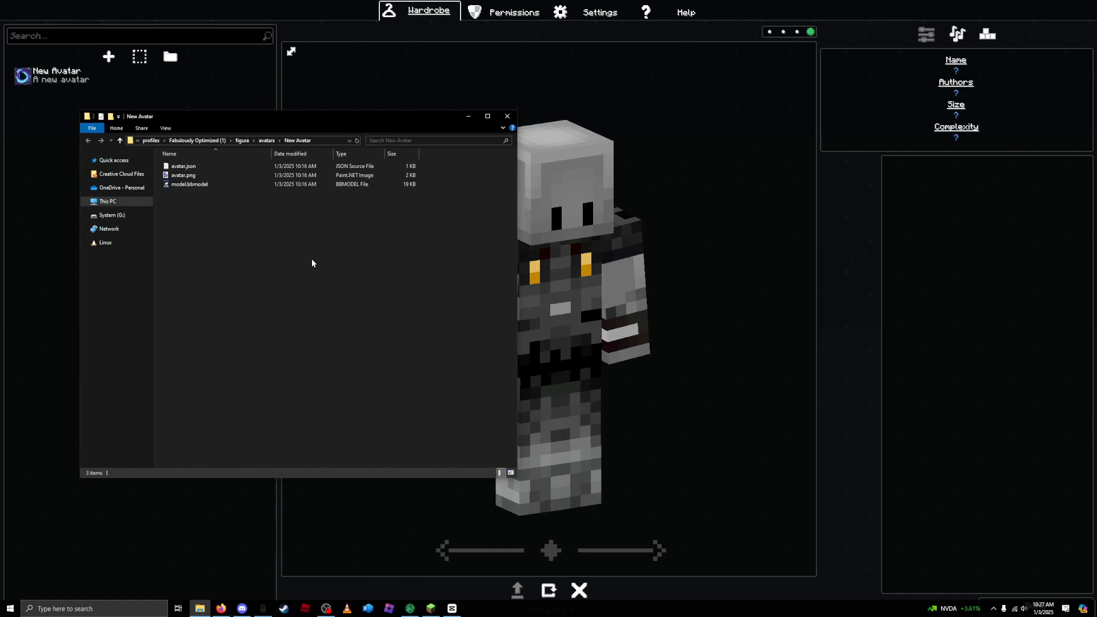
mouse_move(317, 276)
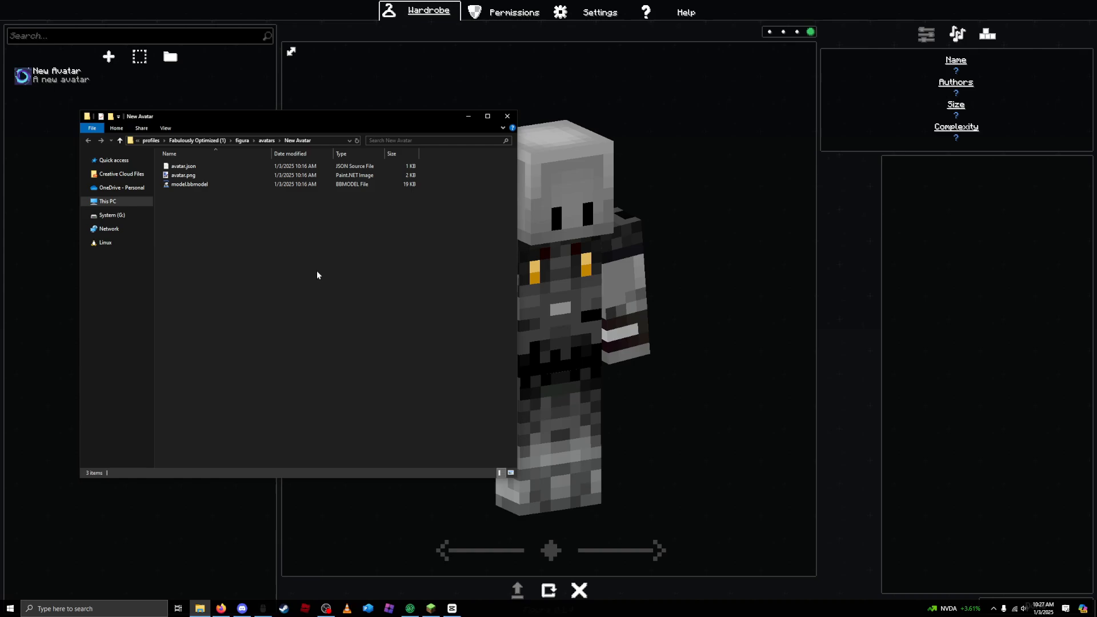
mouse_move(311, 273)
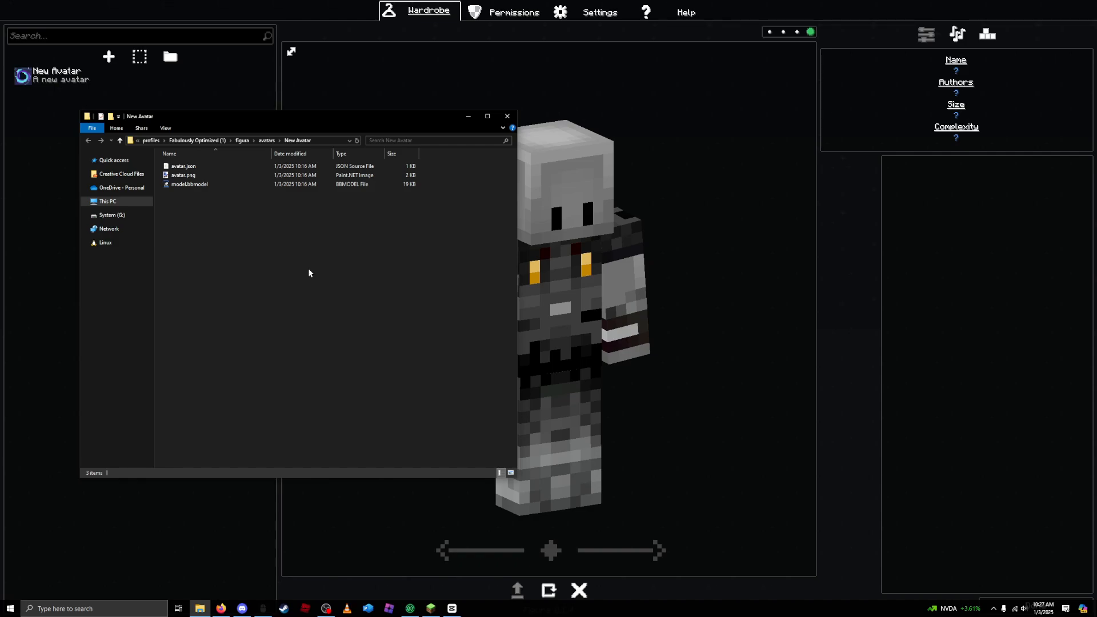
mouse_move(305, 267)
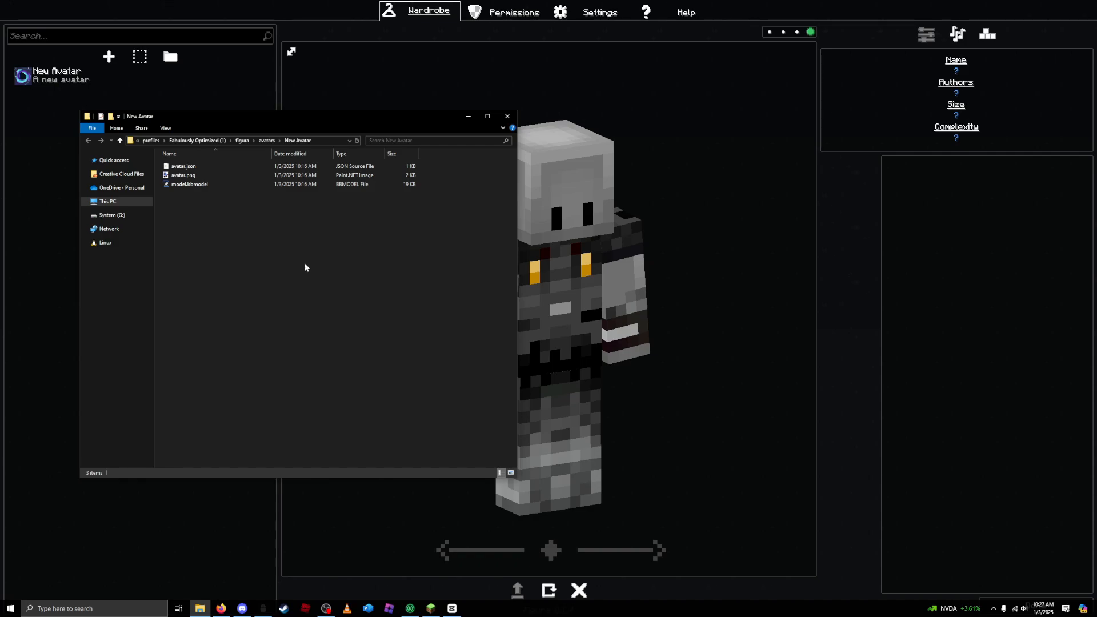
mouse_move(20, 116)
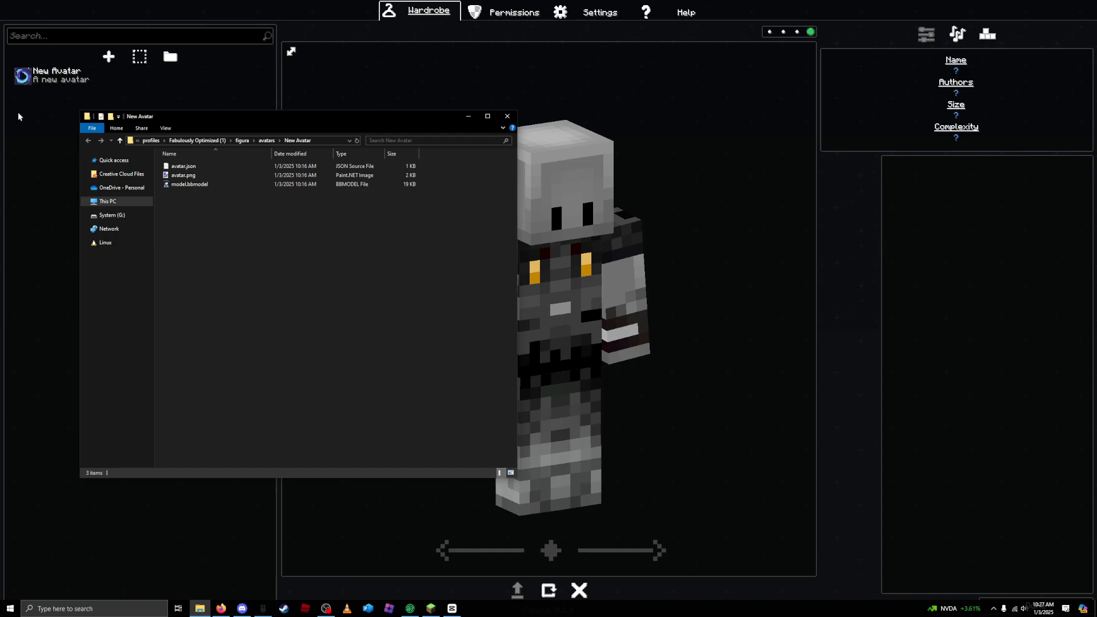
left_click(183, 175)
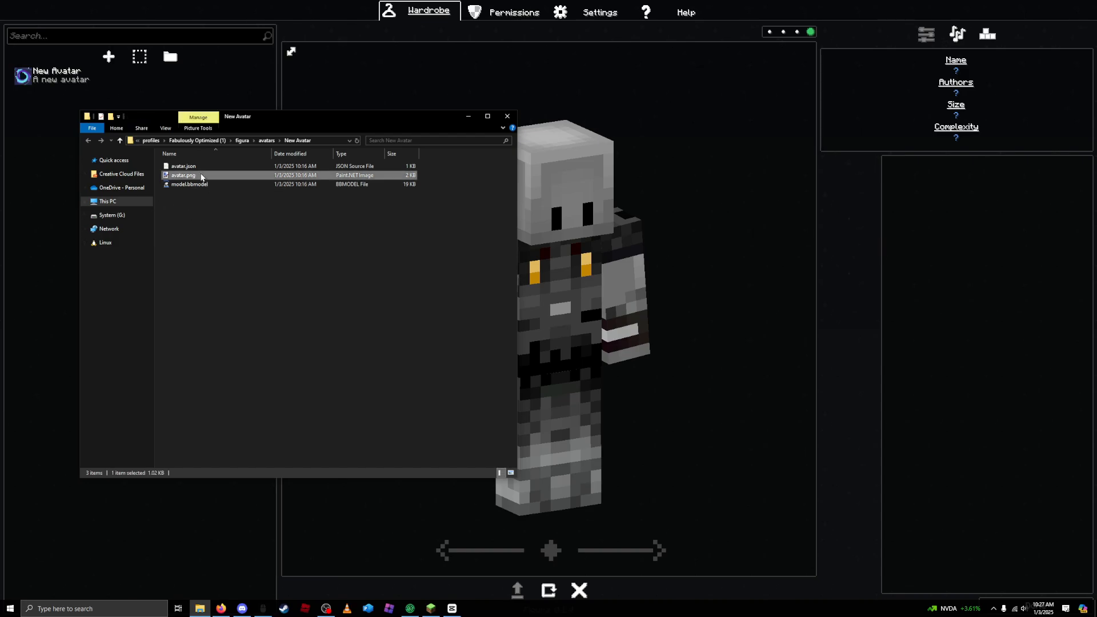
double_click(182, 175)
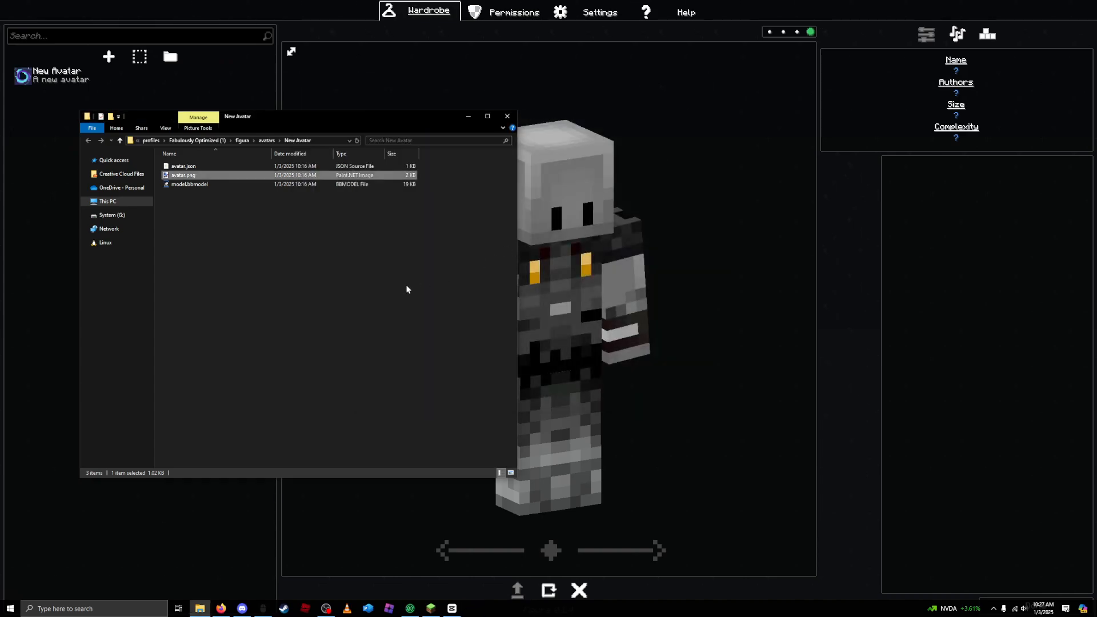
left_click(398, 291)
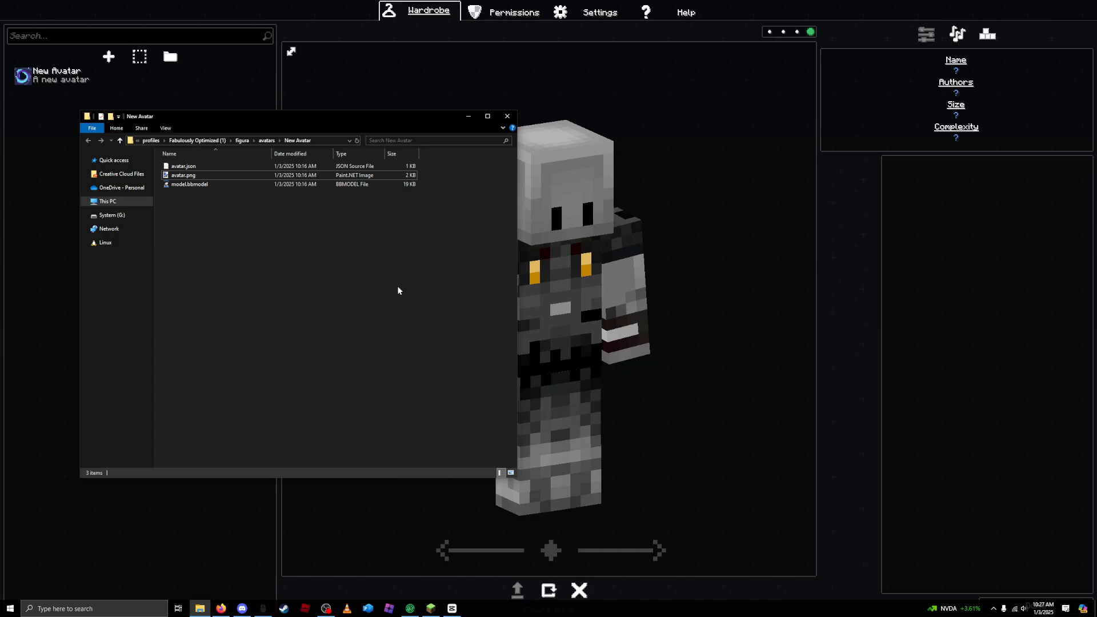
mouse_move(205, 204)
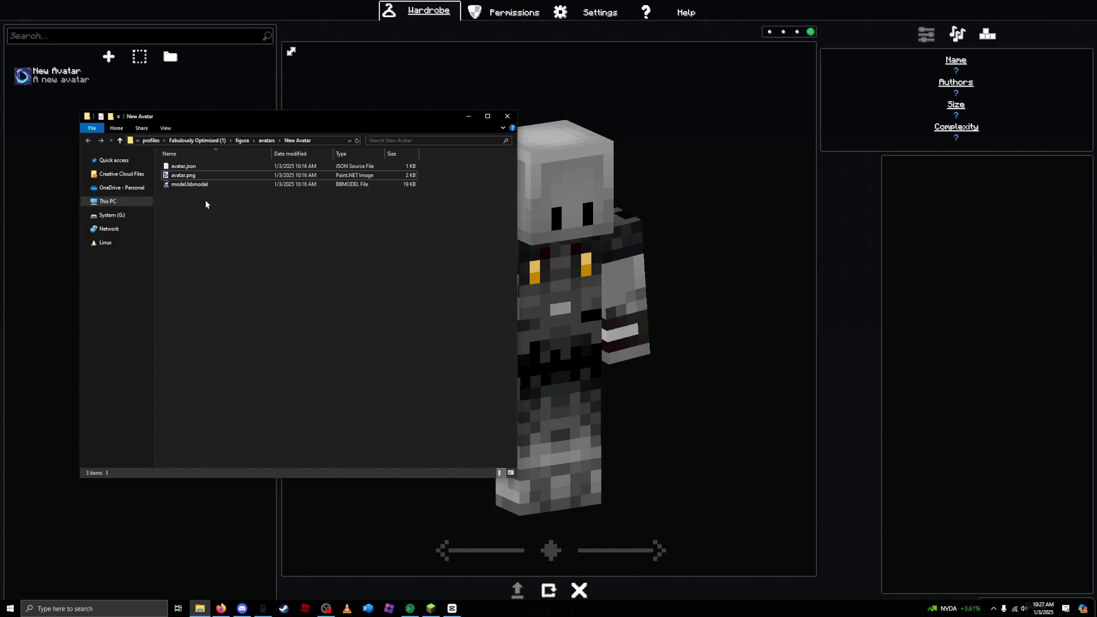
double_click(182, 166)
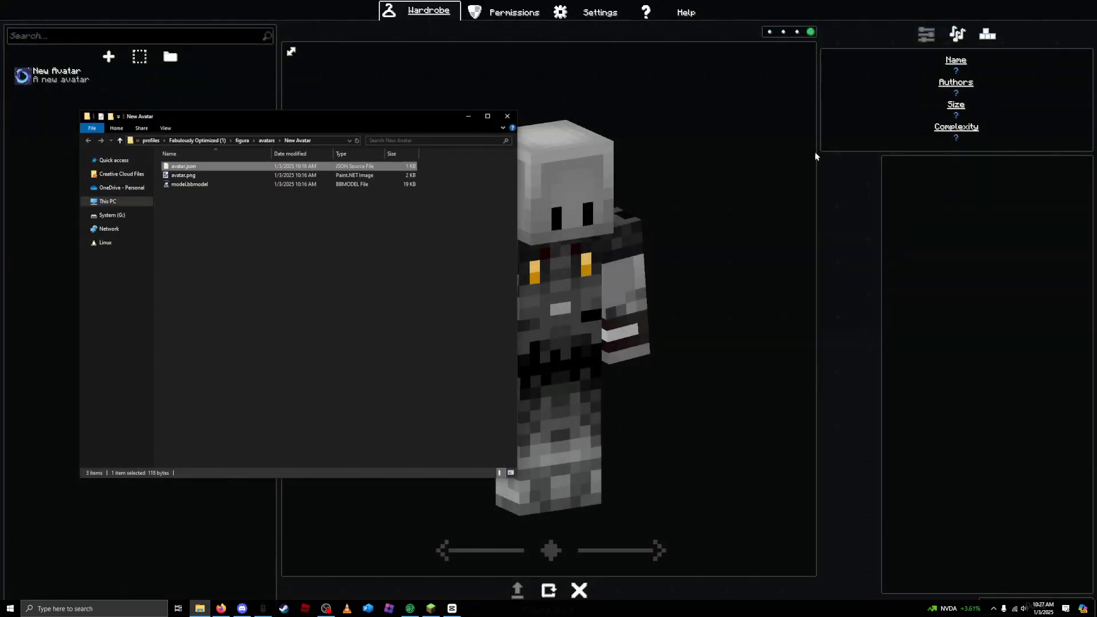
left_click(350, 223)
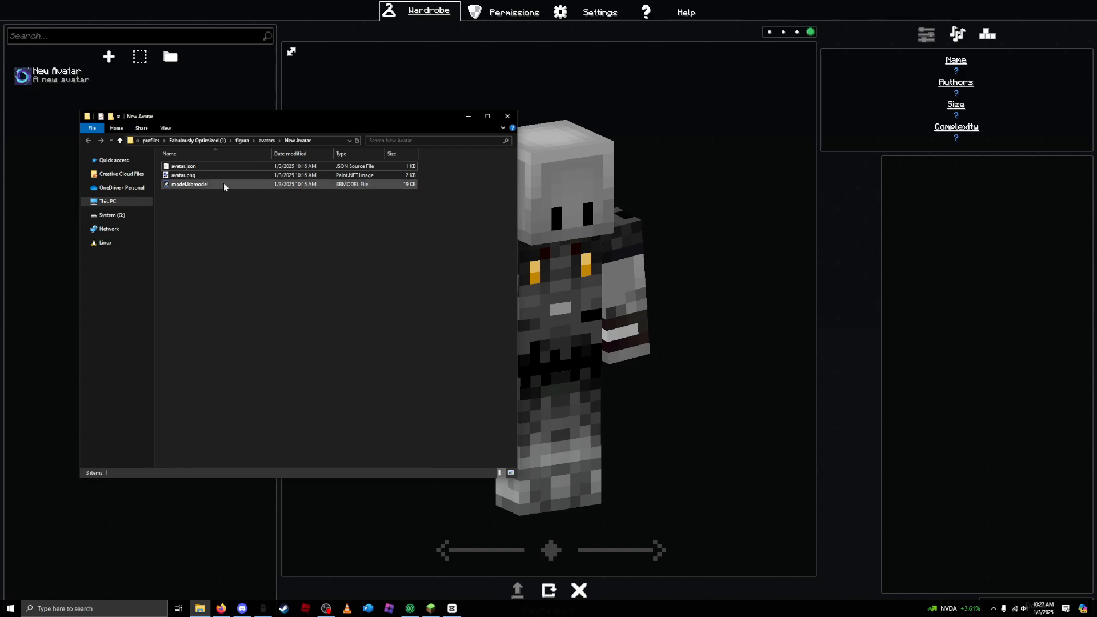
left_click(231, 234)
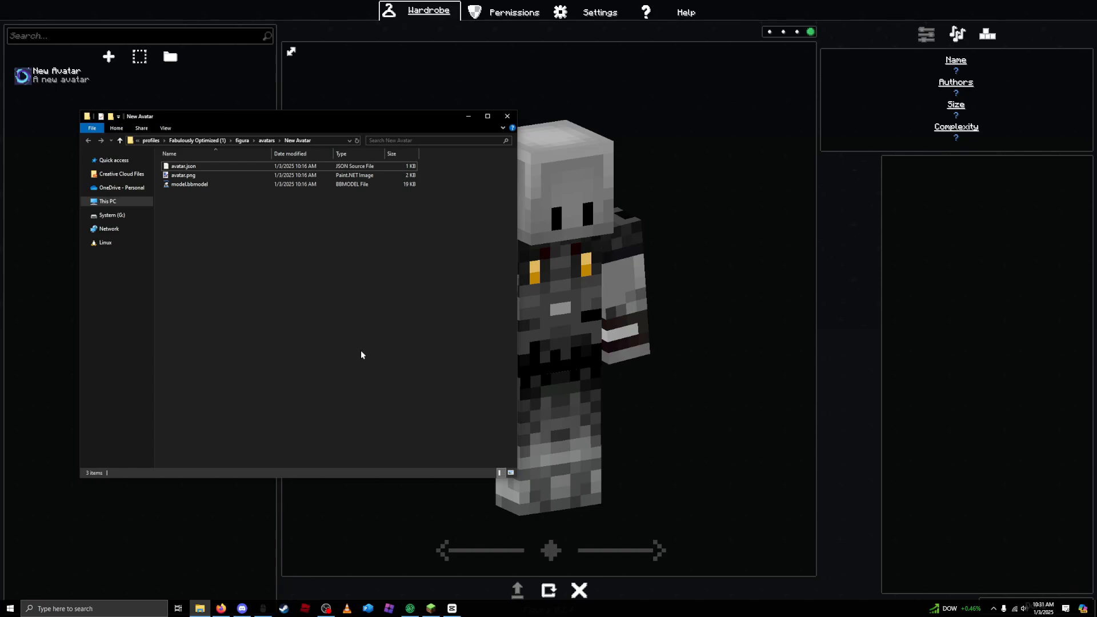
mouse_move(193, 295)
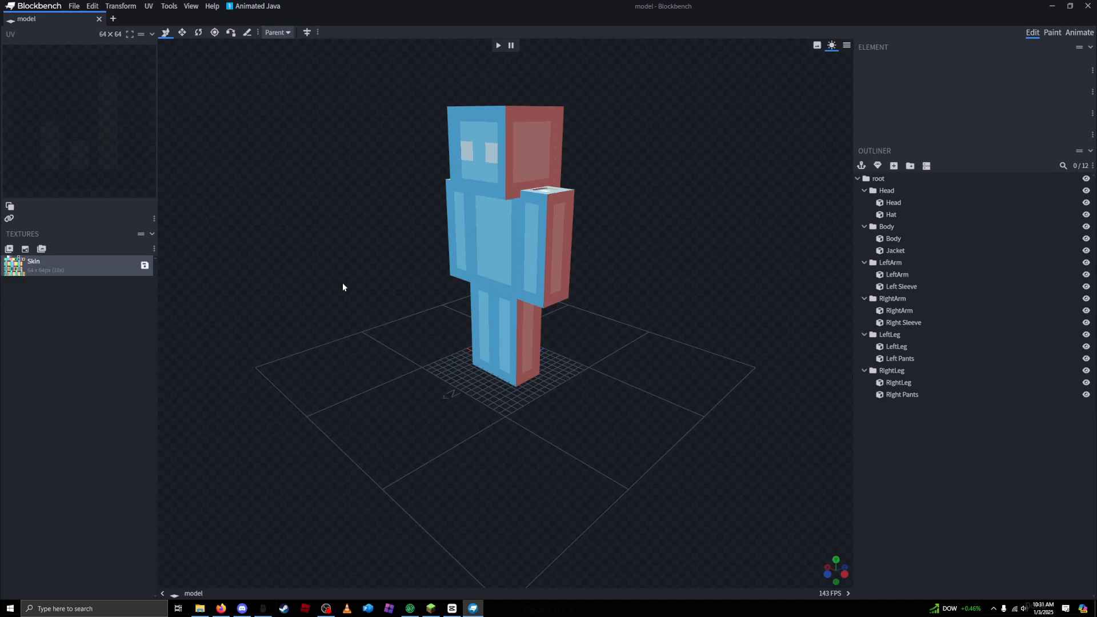
mouse_move(1, 310)
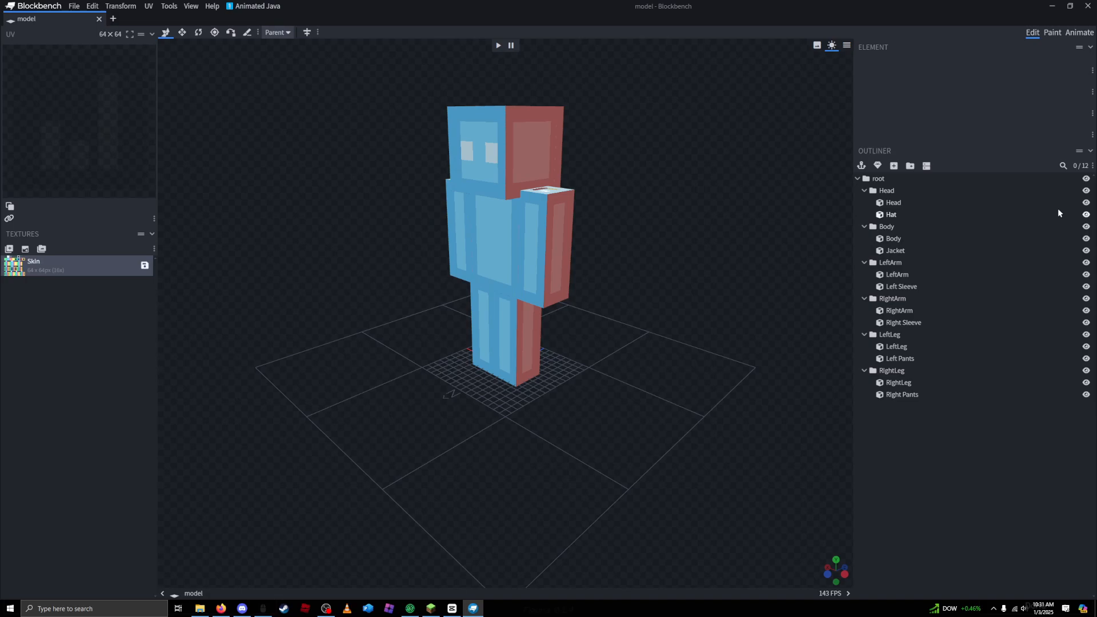
Step: Look at the Paint and Animate modes for model.bbmodel, then return to Edit mode
left_click(1051, 32)
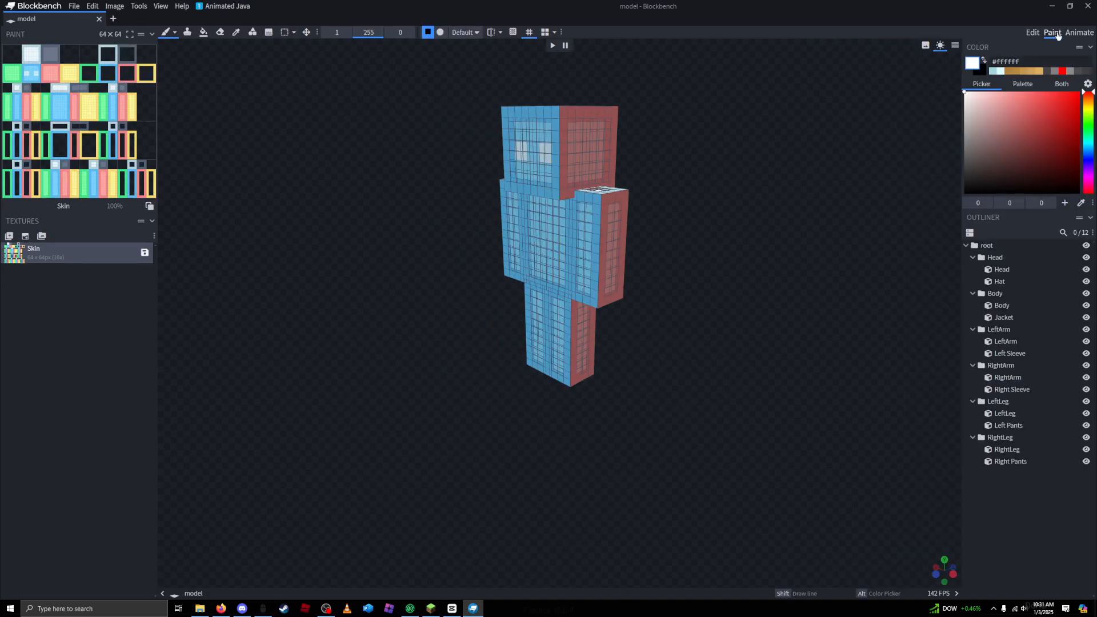
left_click(1080, 32)
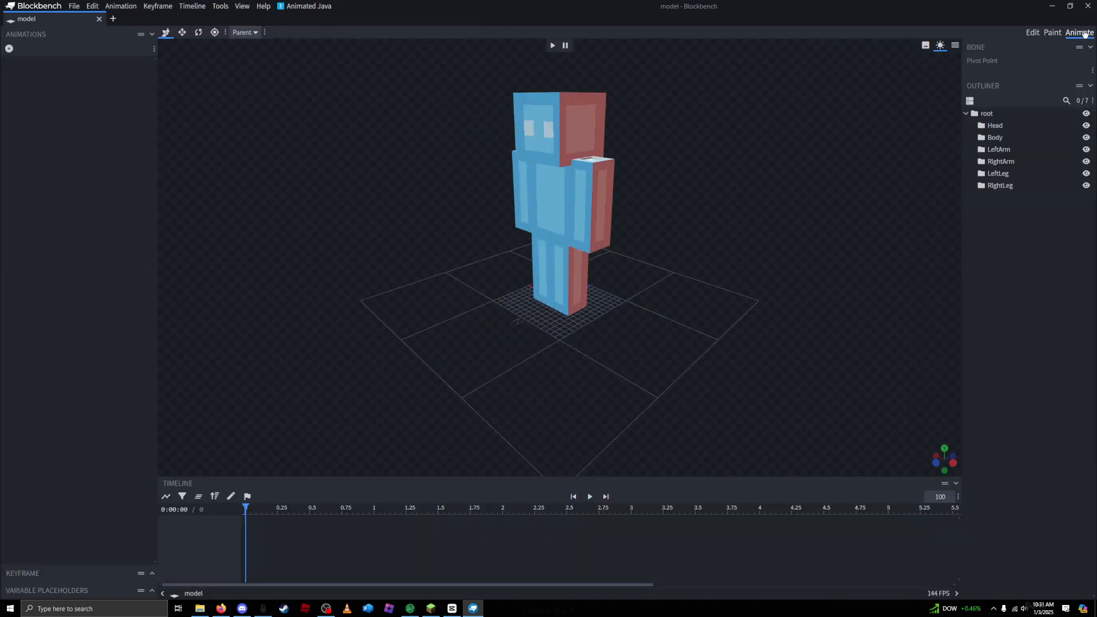
left_click(1030, 32)
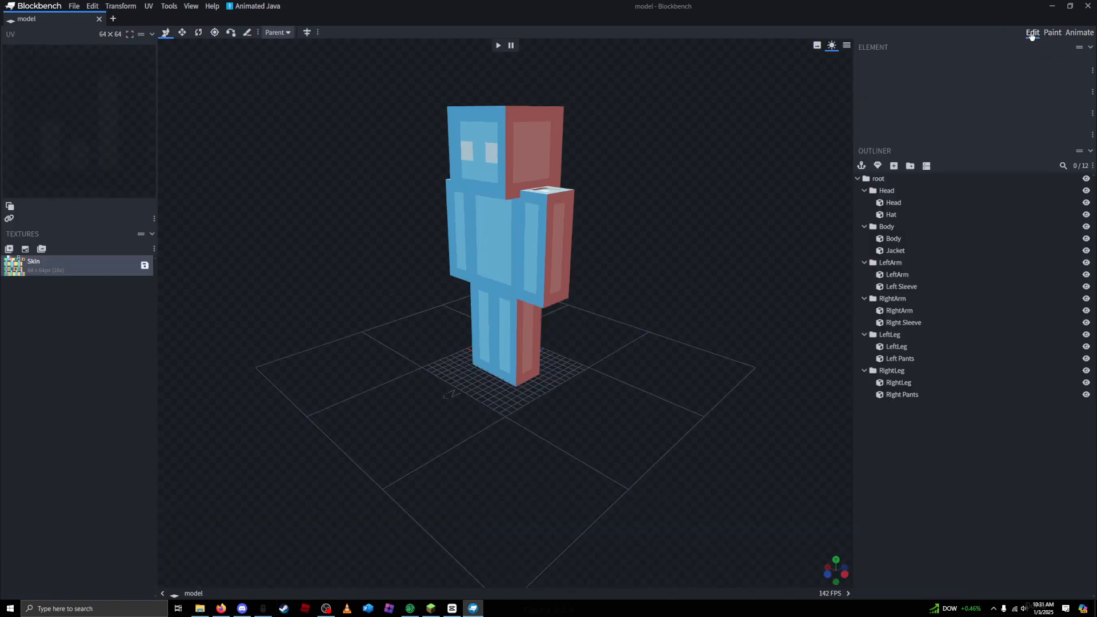
mouse_move(767, 199)
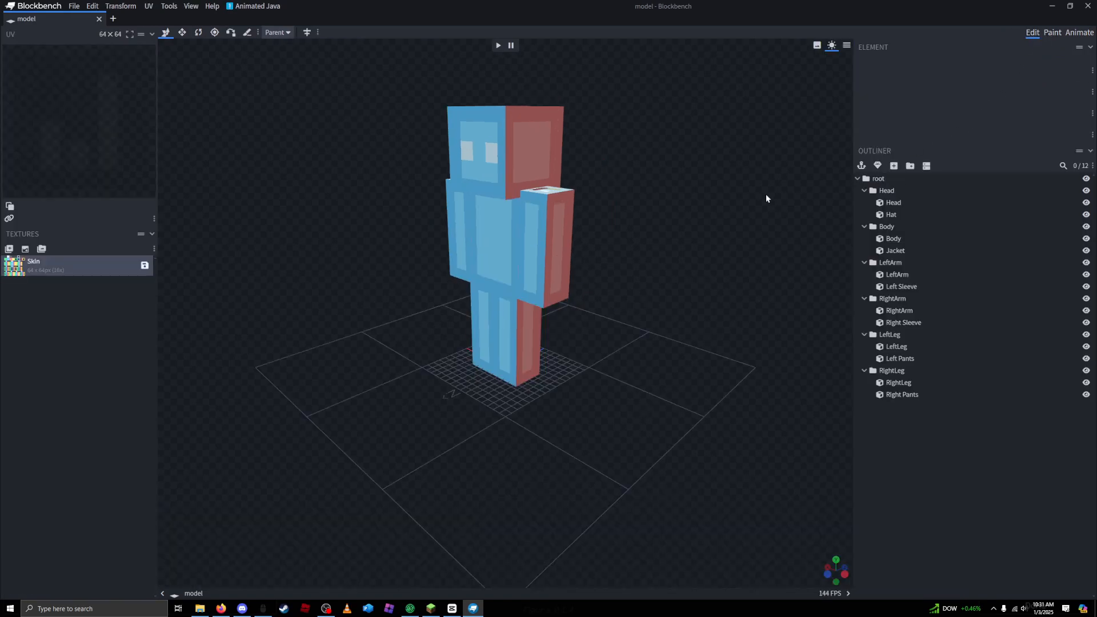
mouse_move(741, 213)
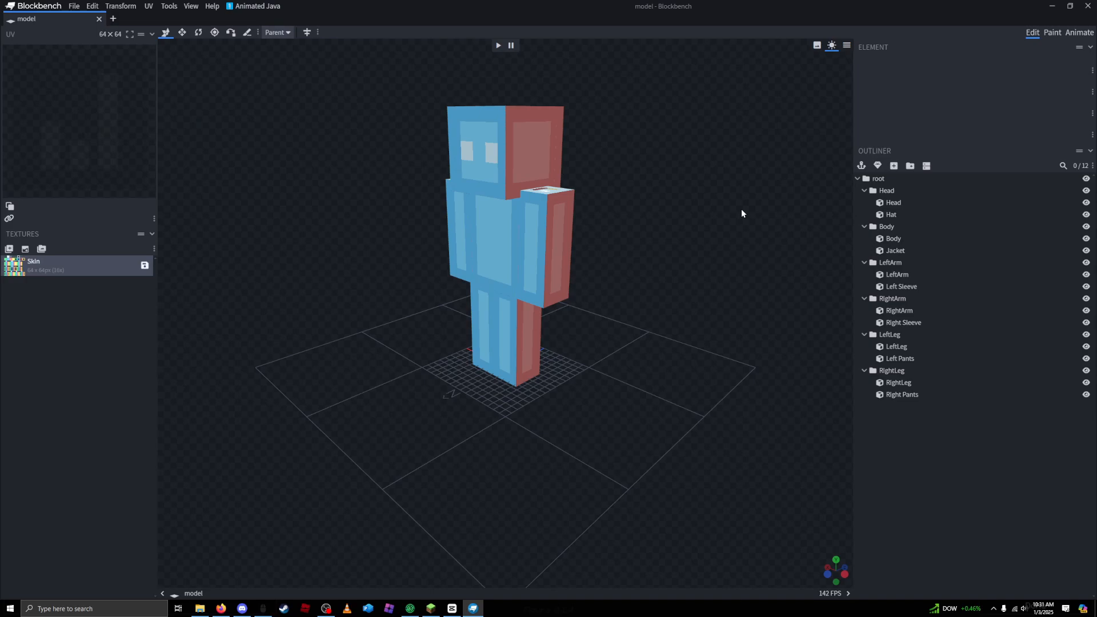
mouse_move(754, 214)
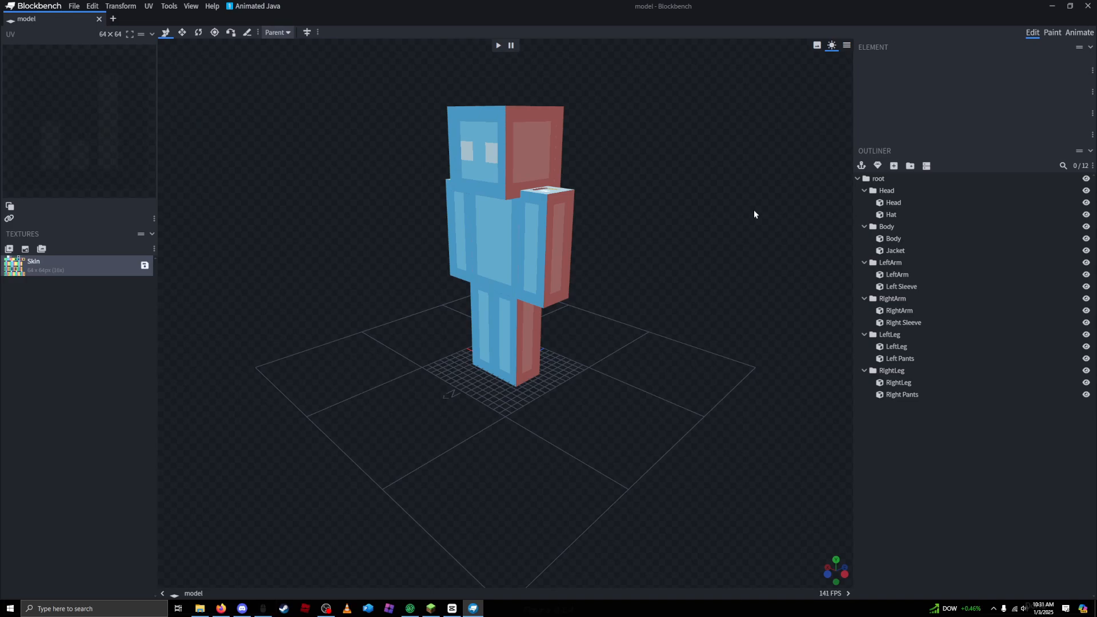
mouse_move(895, 214)
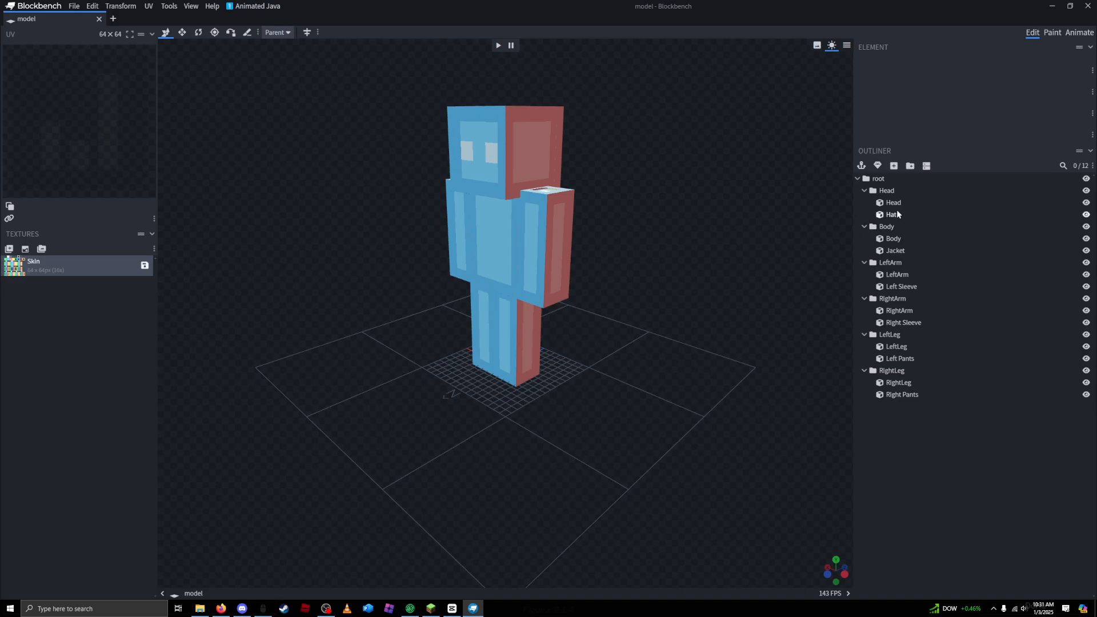
Step: Select the Head group with its Head and Hat cubes in the Outliner
left_click(887, 189)
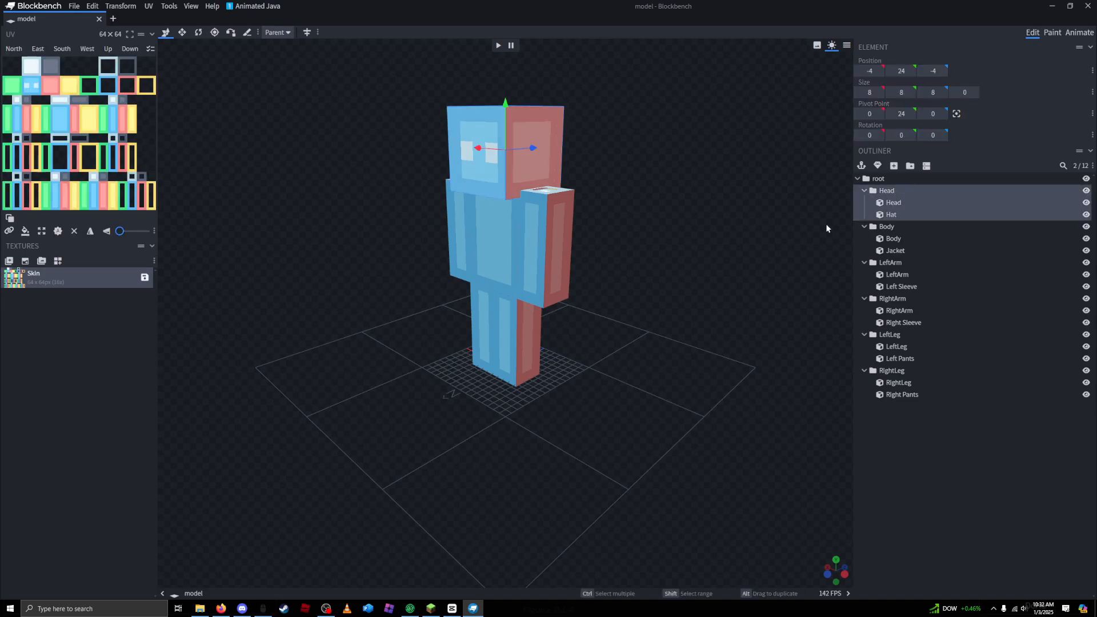
mouse_move(658, 209)
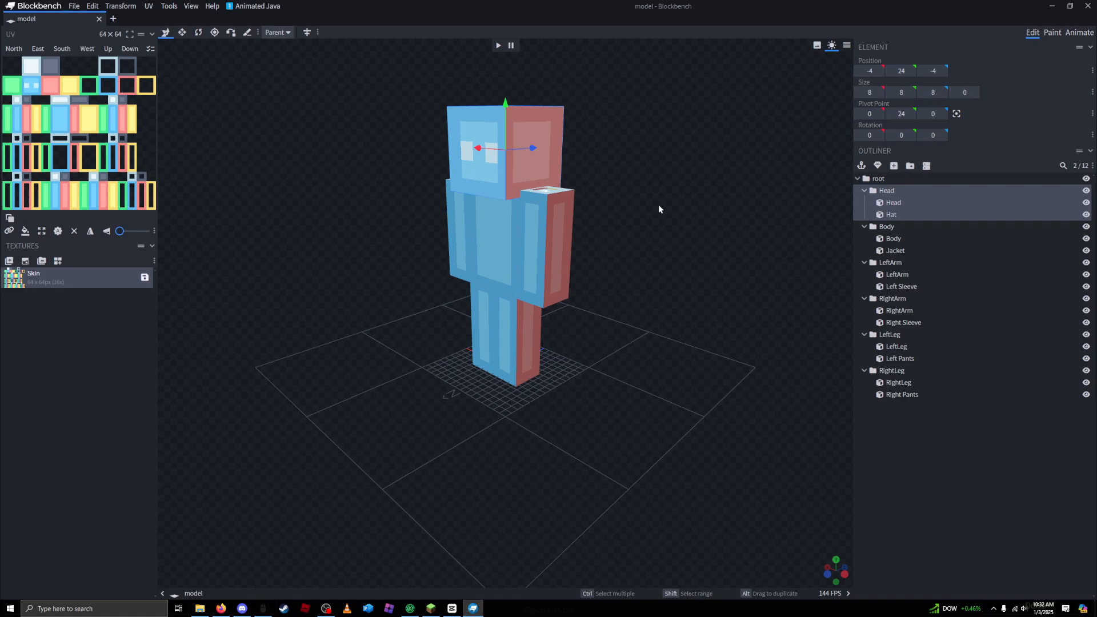
mouse_move(182, 32)
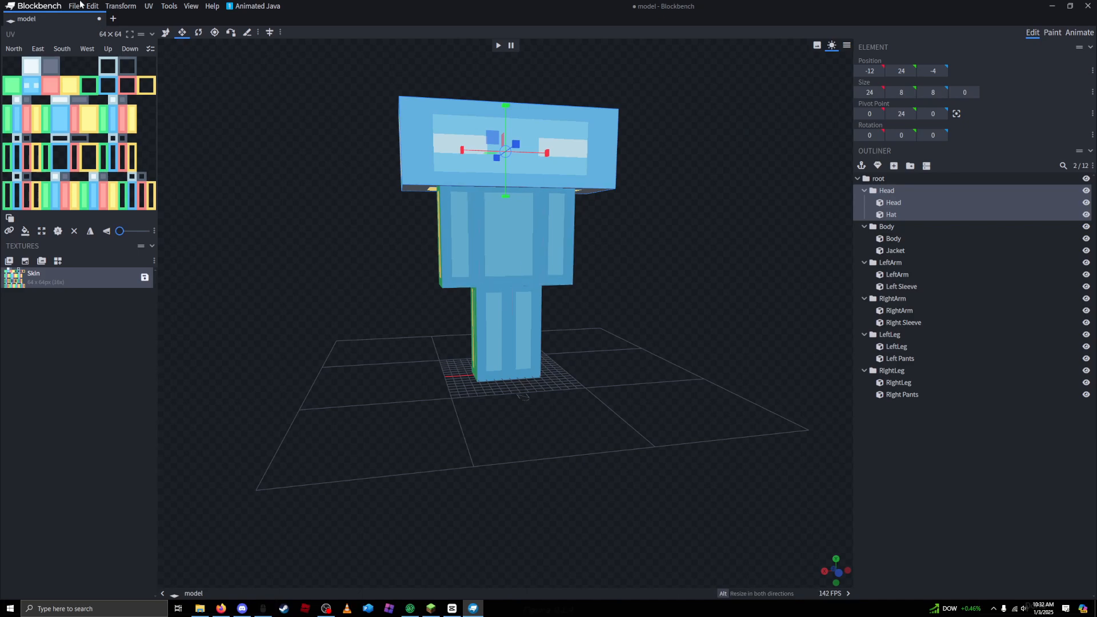
Step: Save the edited model and its Skin.png texture into the New Avatar folder
left_click(73, 6)
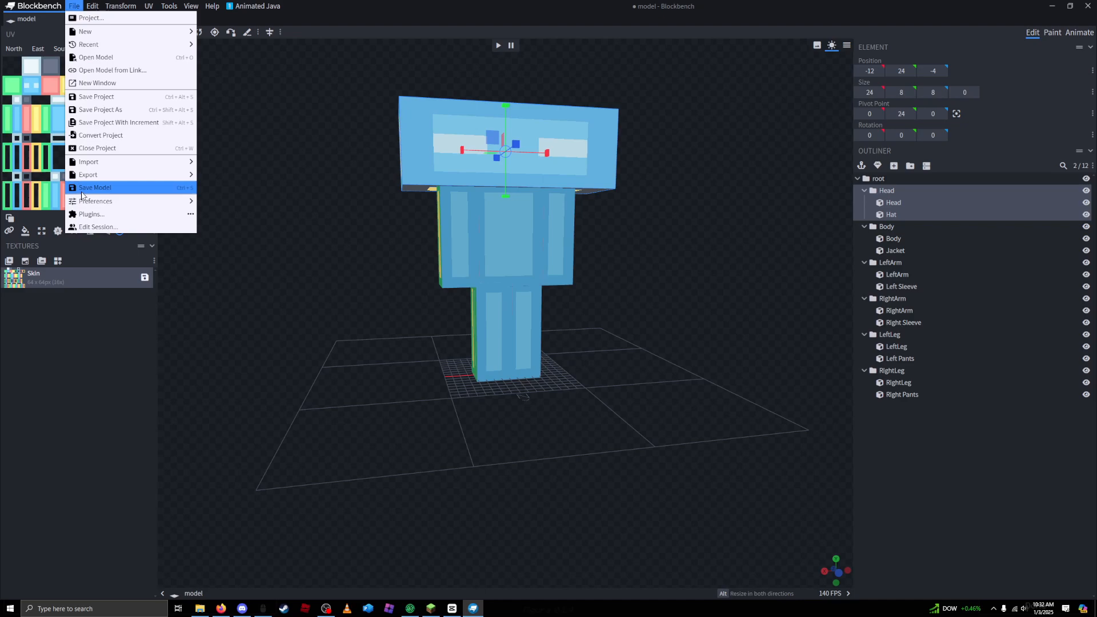
left_click(95, 187)
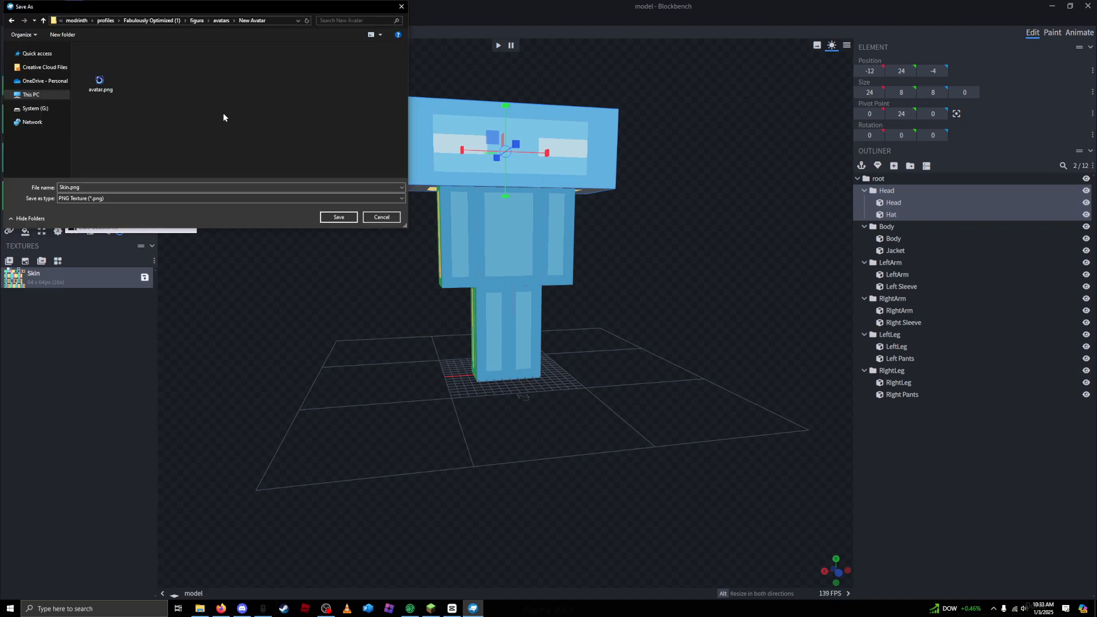
mouse_move(56, 269)
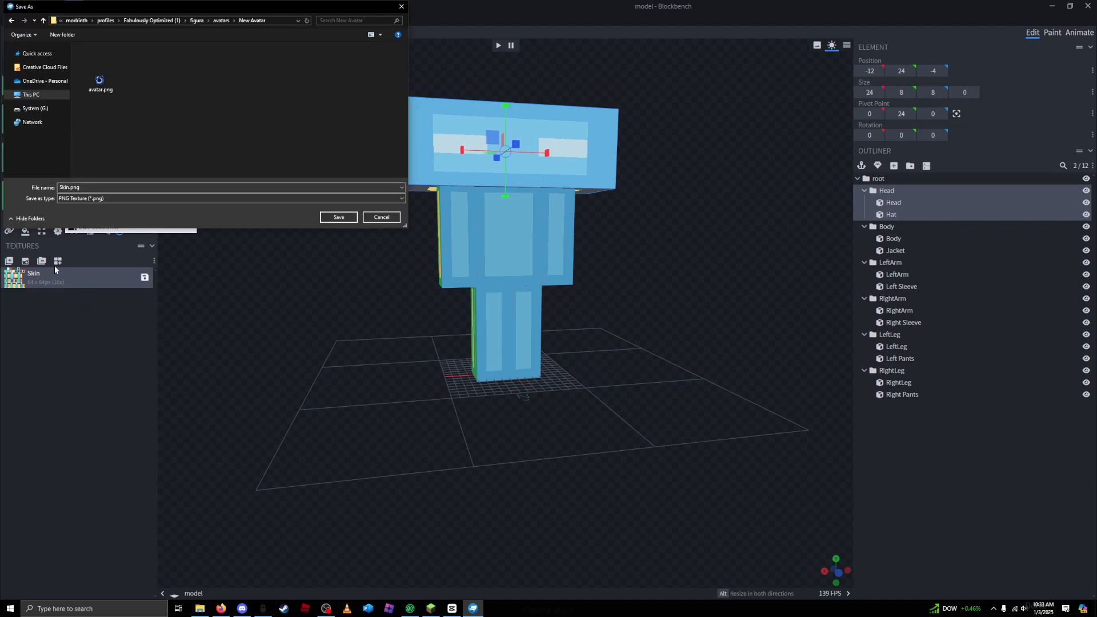
mouse_move(217, 160)
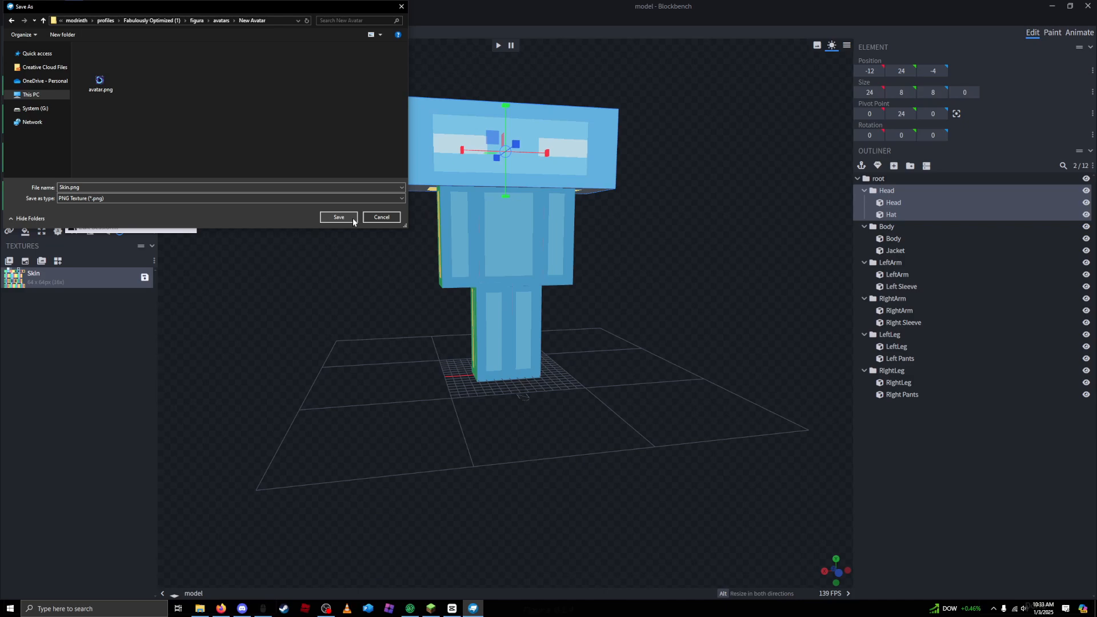
left_click(338, 217)
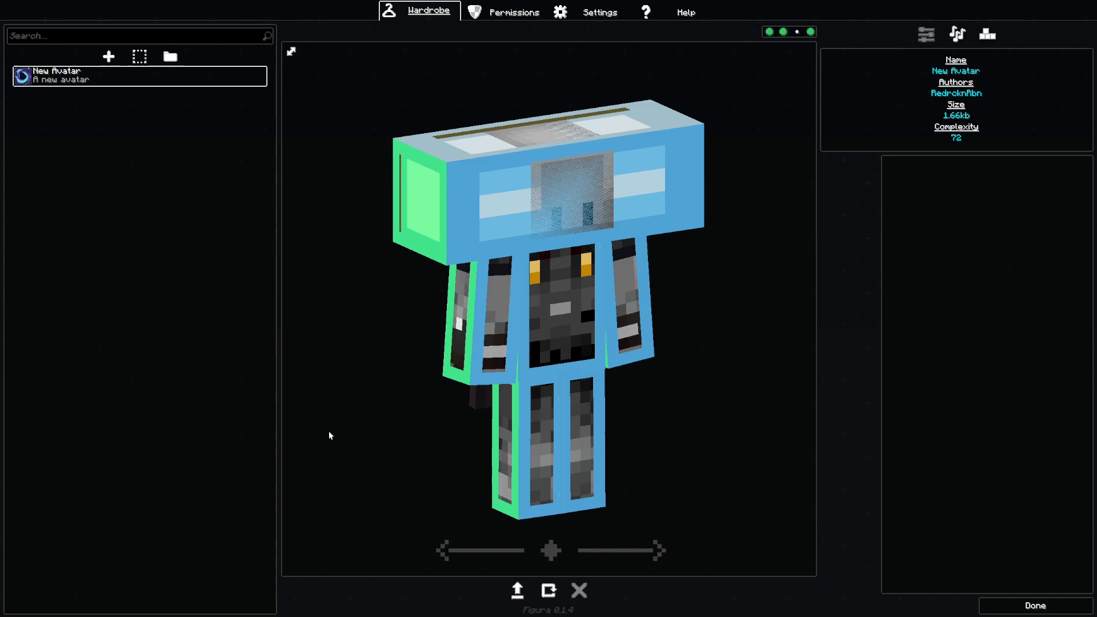
mouse_move(569, 238)
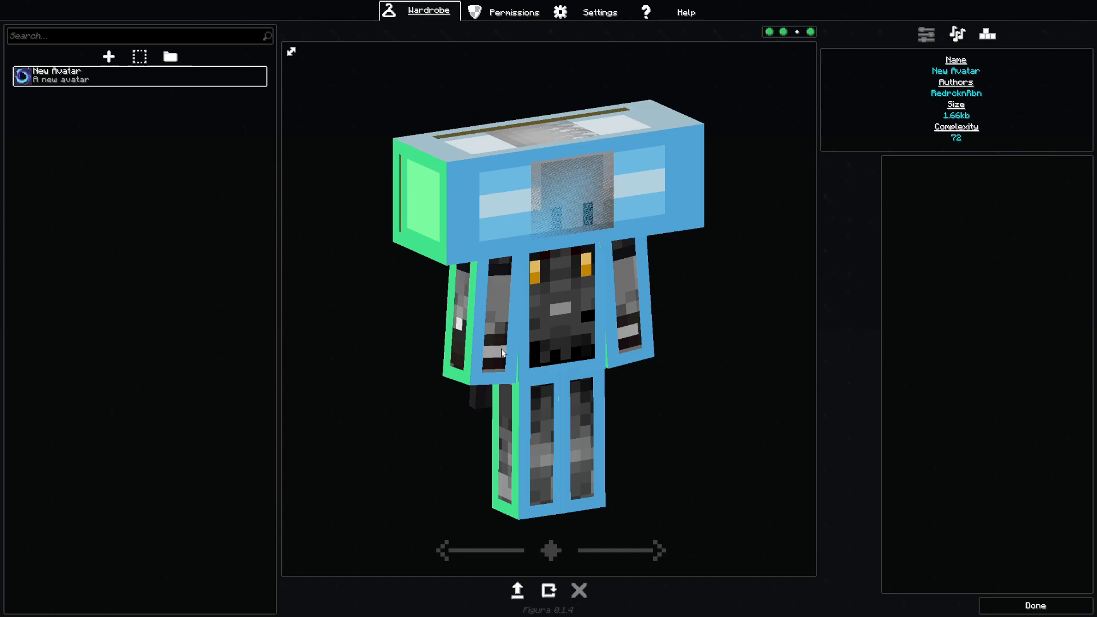
mouse_move(525, 340)
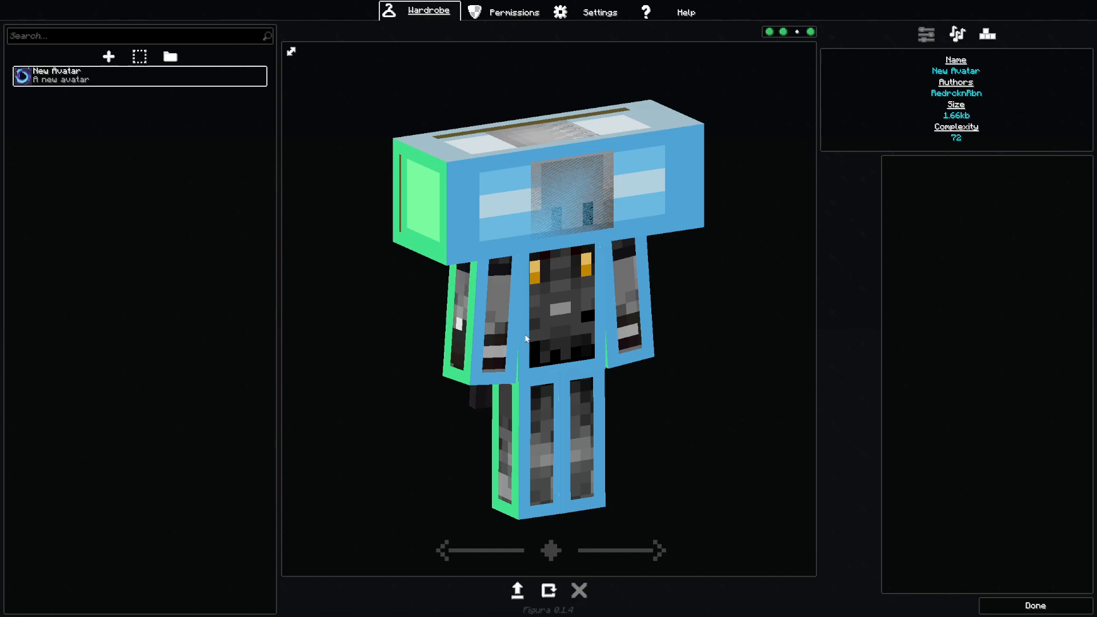
mouse_move(516, 319)
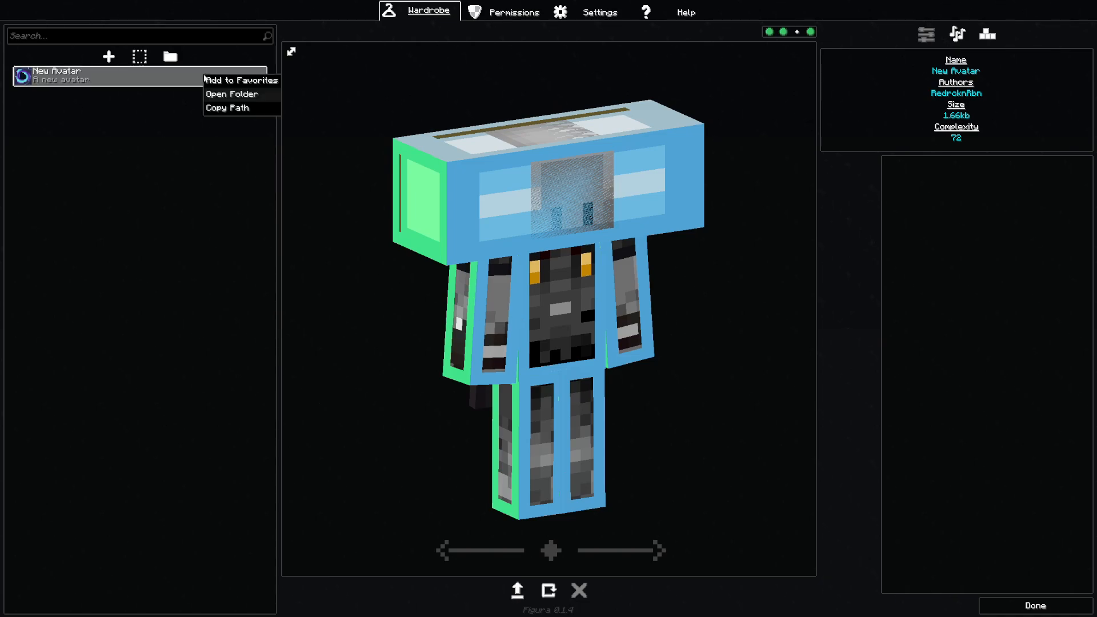
Step: Create a new empty text document in the New Avatar folder
left_click(231, 94)
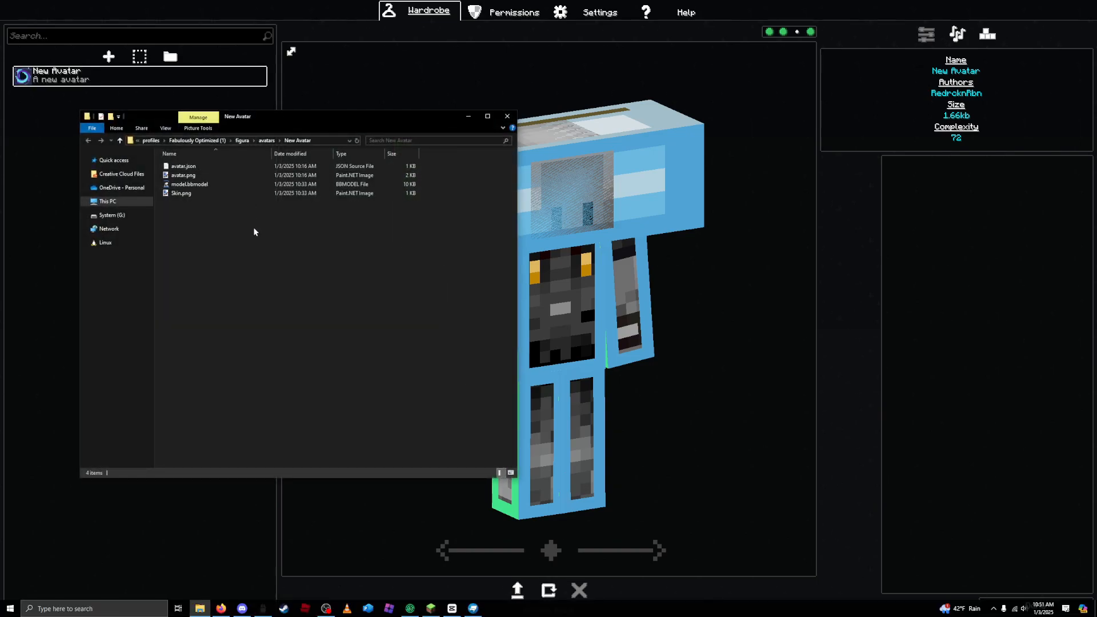
right_click(254, 232)
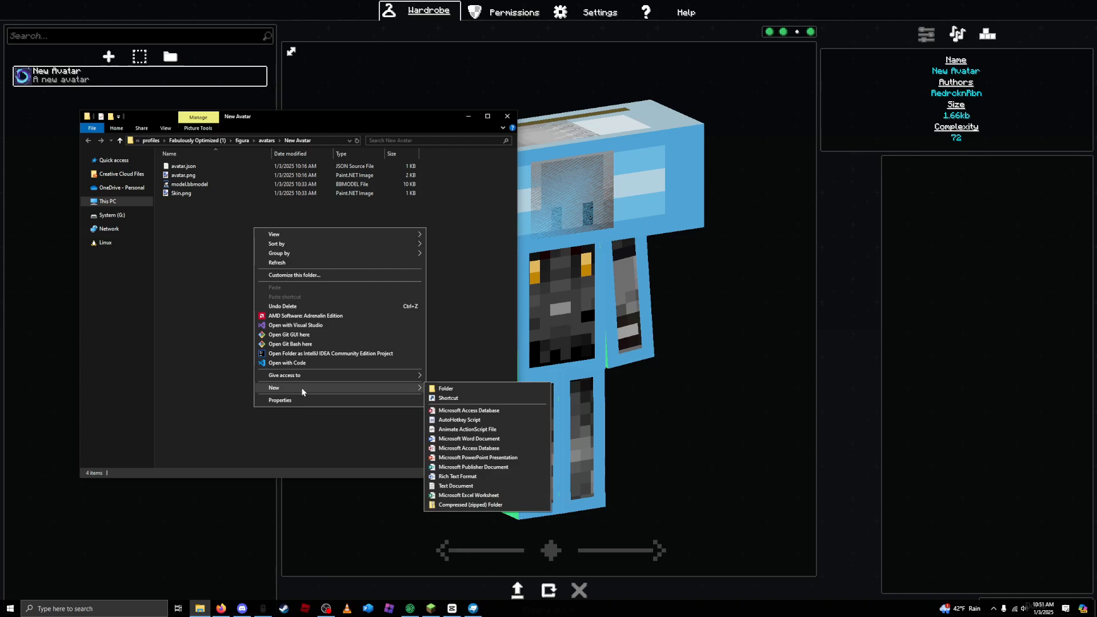
left_click(456, 486)
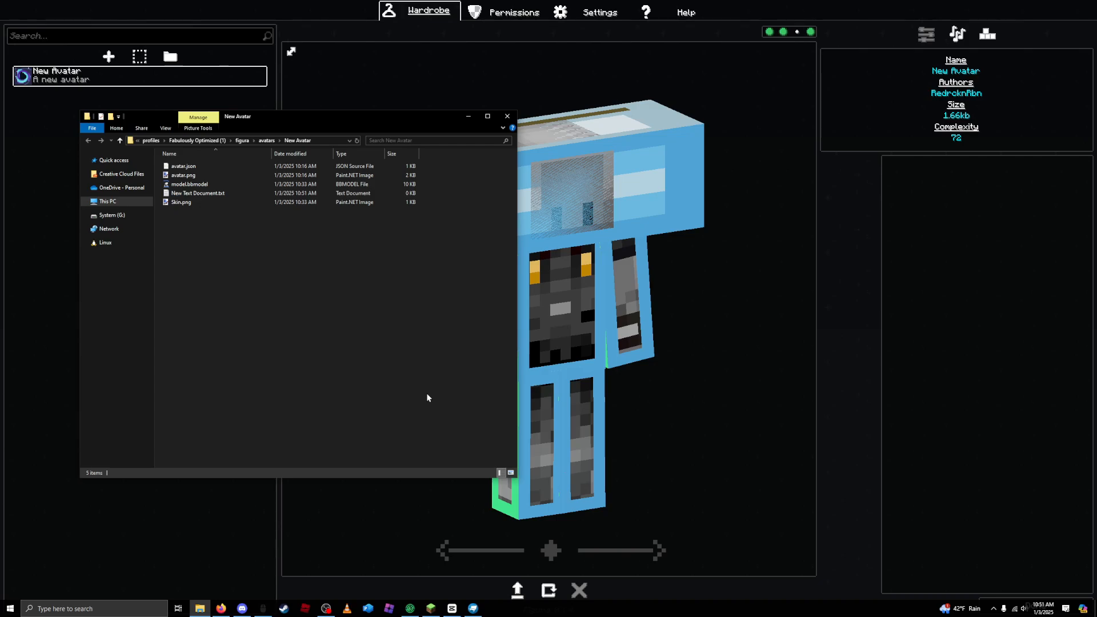
mouse_move(422, 396)
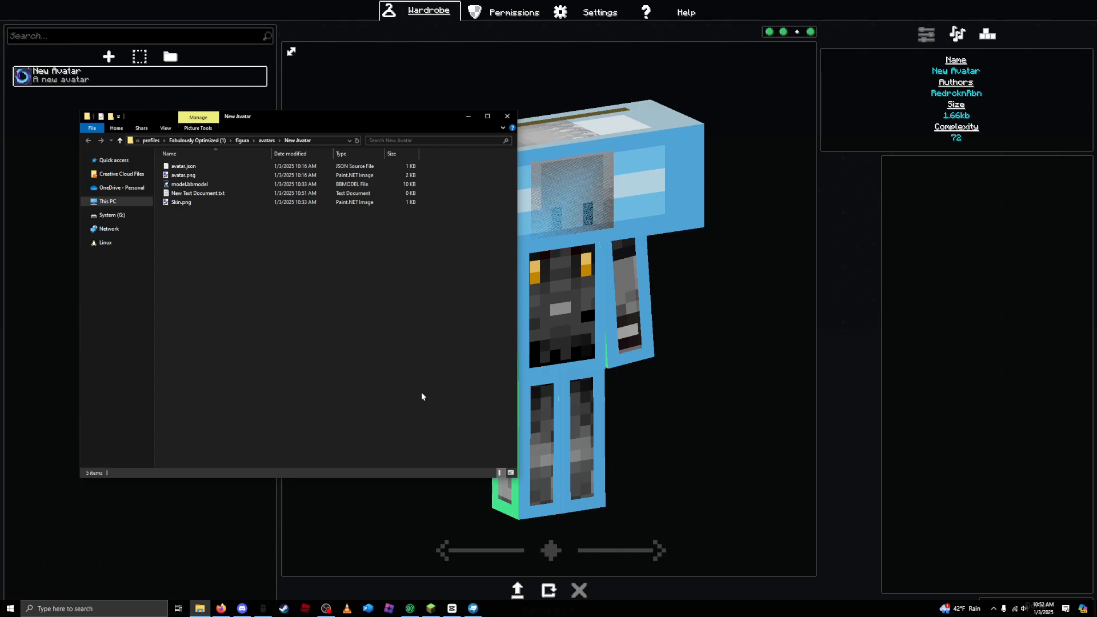
left_click(166, 128)
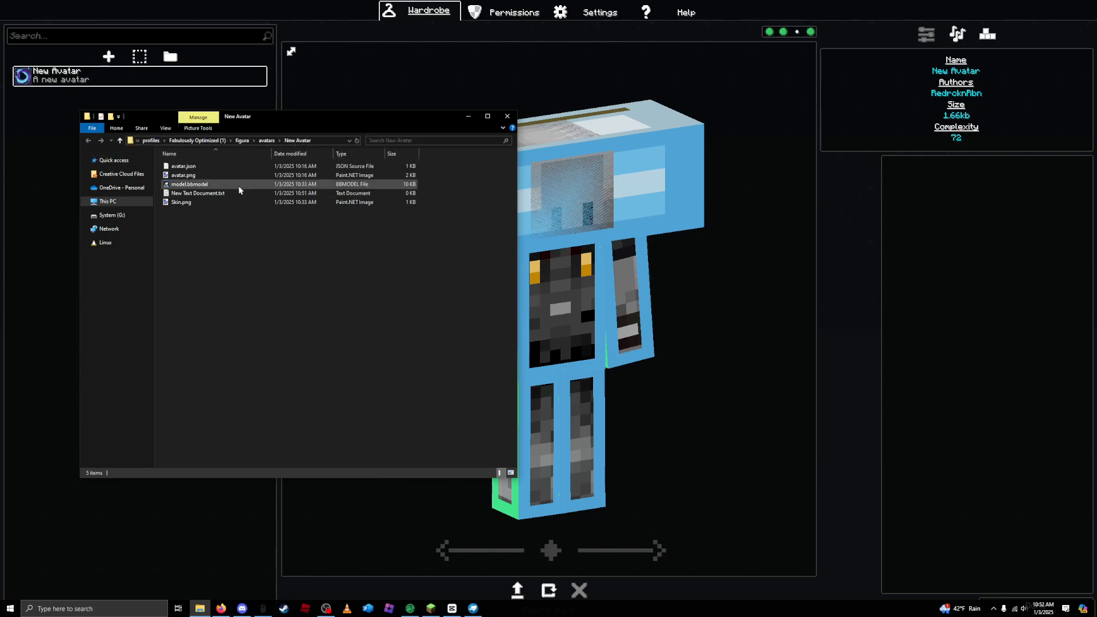
Step: Rename the document to script.lua, accept the extension change and open it for editing
left_click(198, 193)
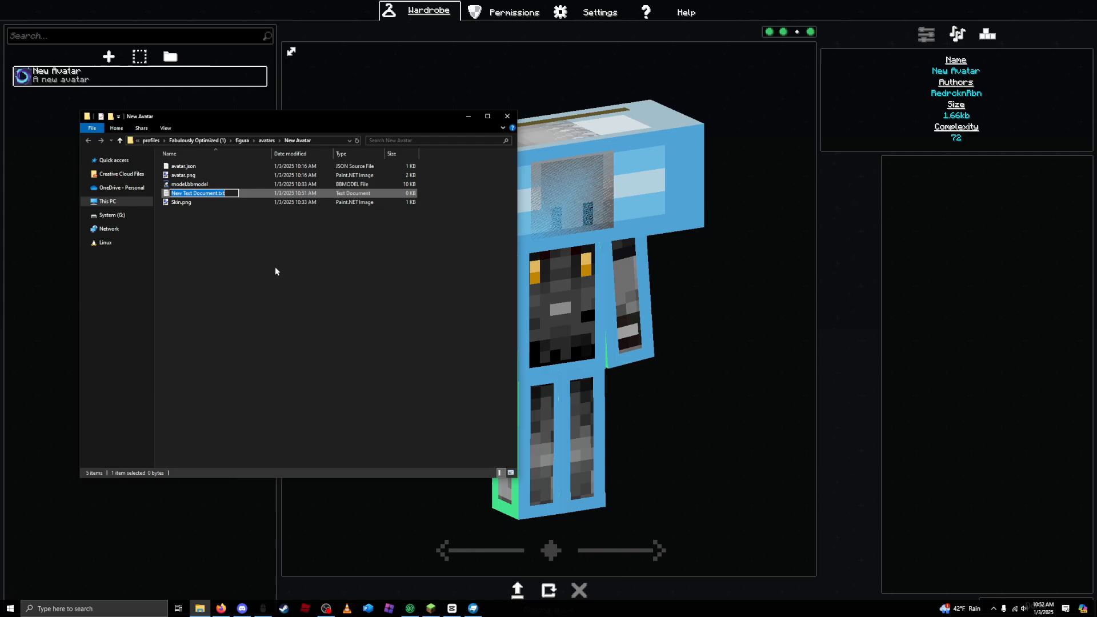
type("script.l")
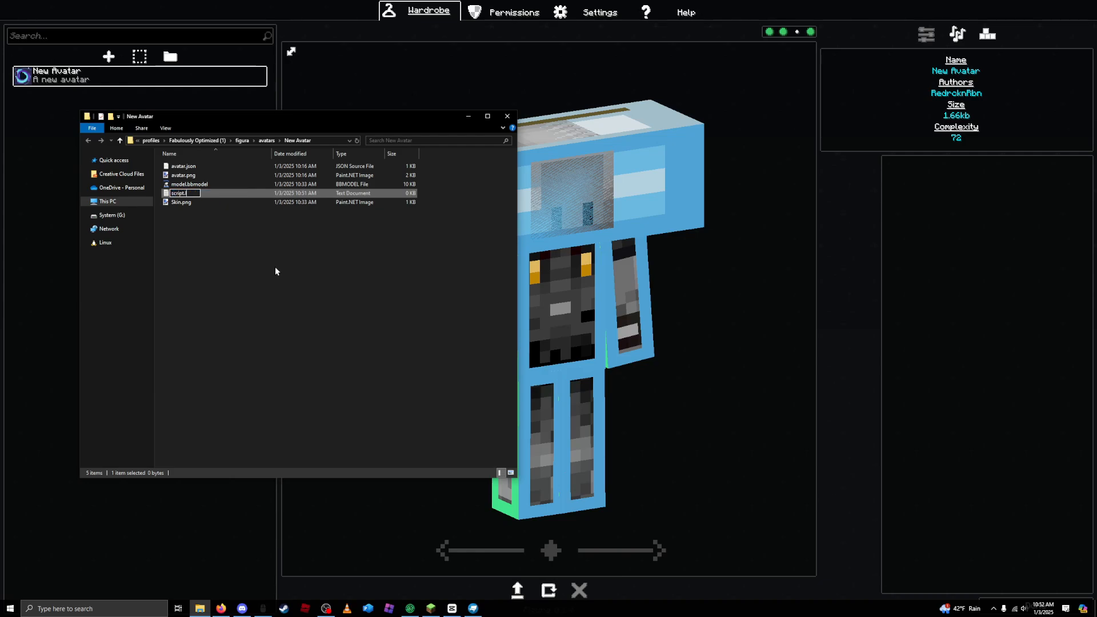
type("ua")
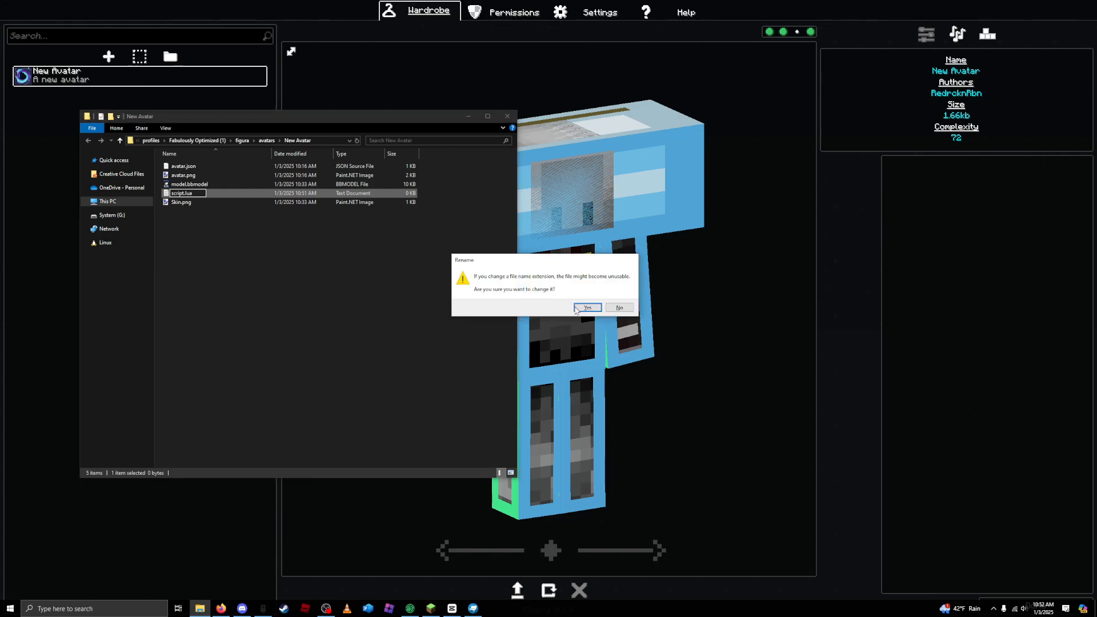
left_click(586, 307)
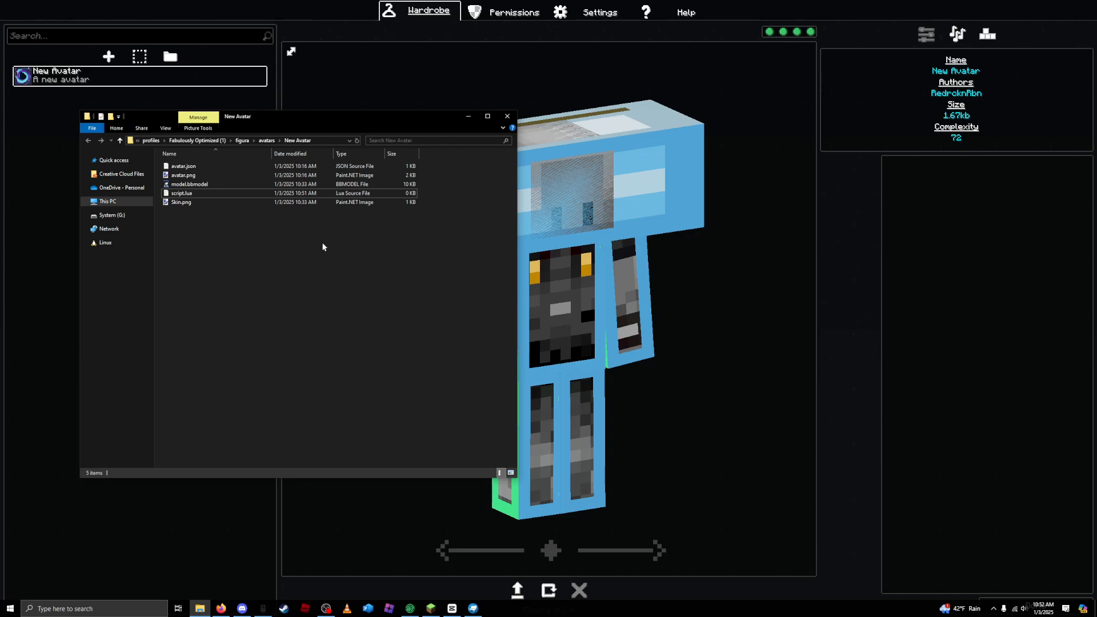
double_click(181, 192)
type("vanilla_model.Pl")
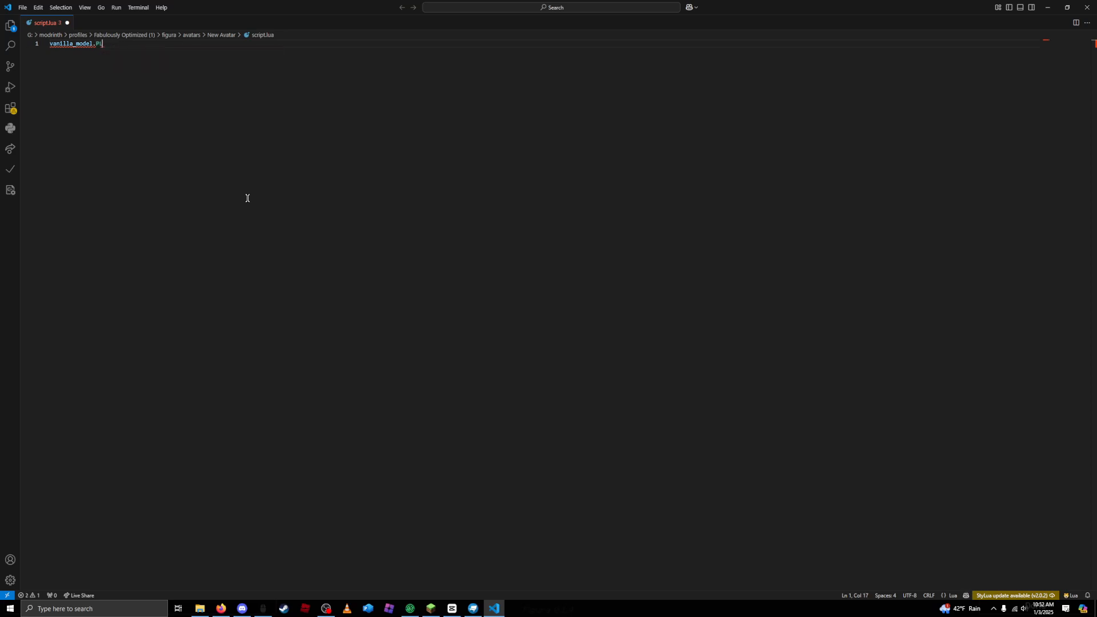
Step: Write the line vanilla_model.PLAYER:setVisible(false) in script.lua
type("PLAYER")
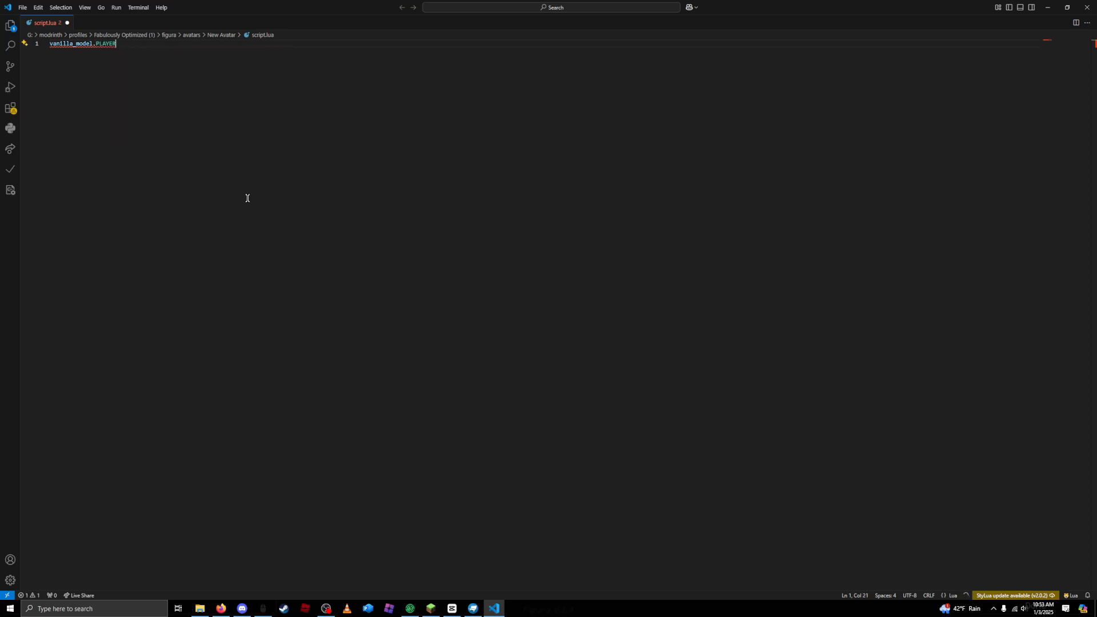
type(":setVi")
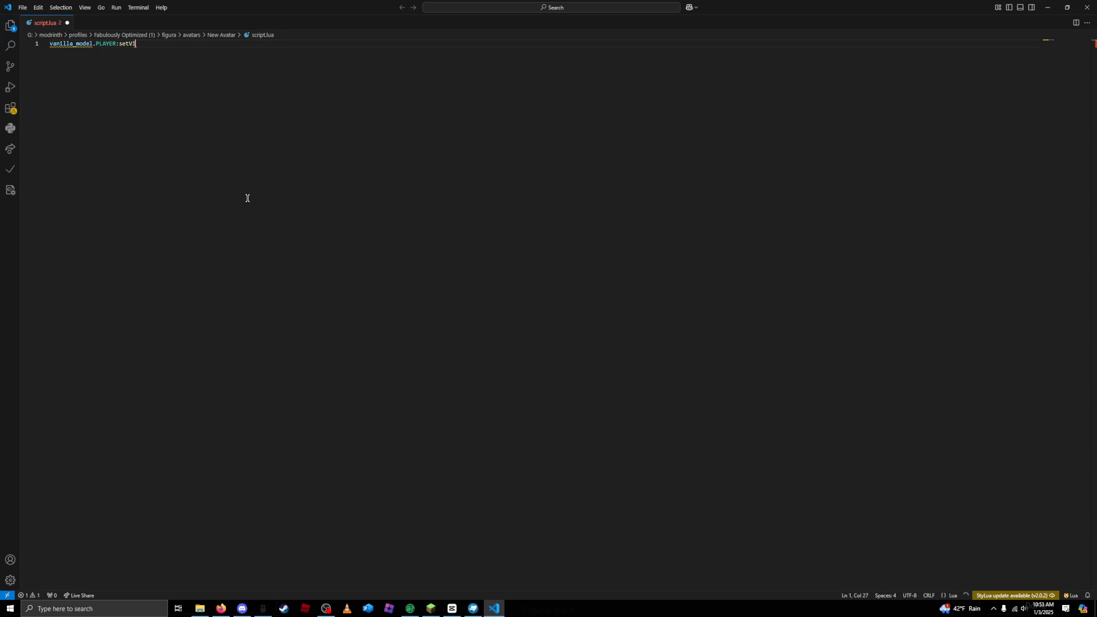
type("sible(true)")
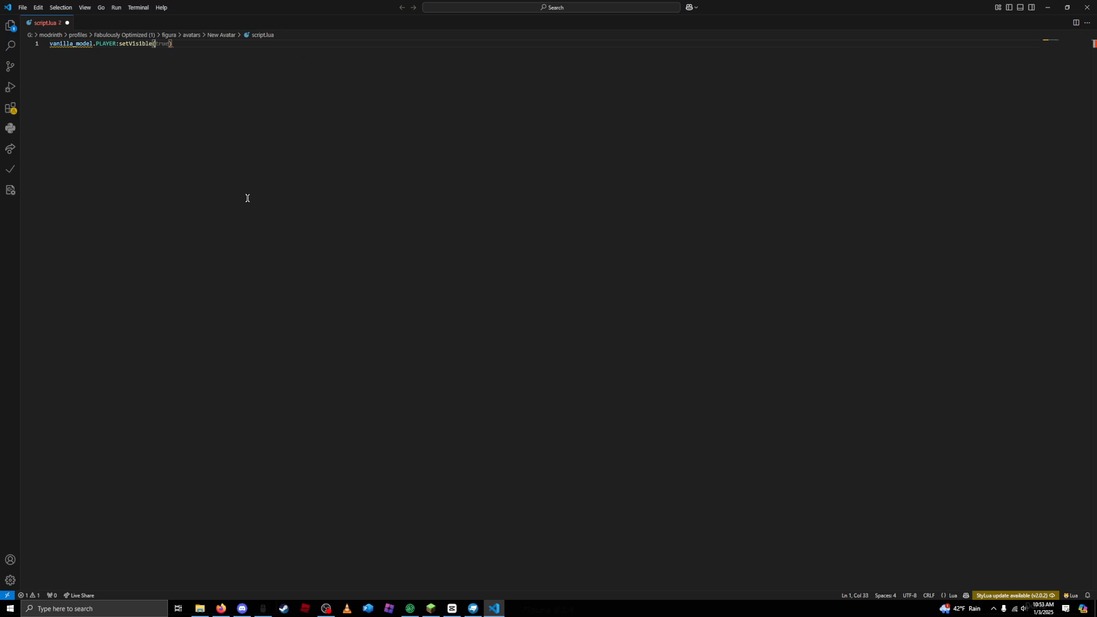
type("false")
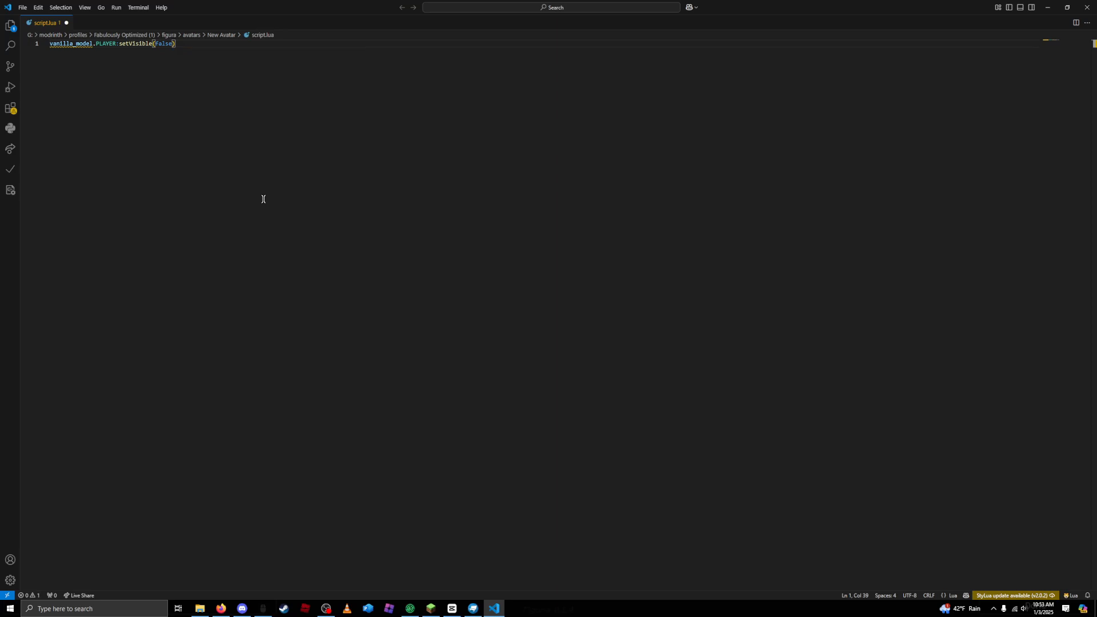
mouse_move(46, 54)
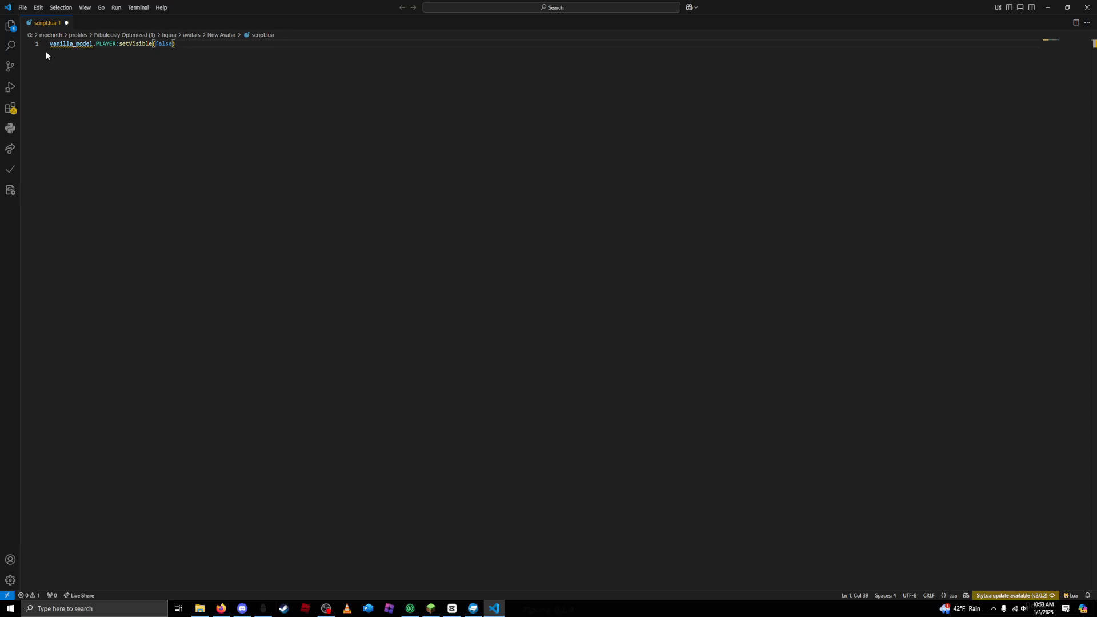
Step: Highlight vanilla_model, PLAYER and setVisible in the script line to review each part
double_click(70, 43)
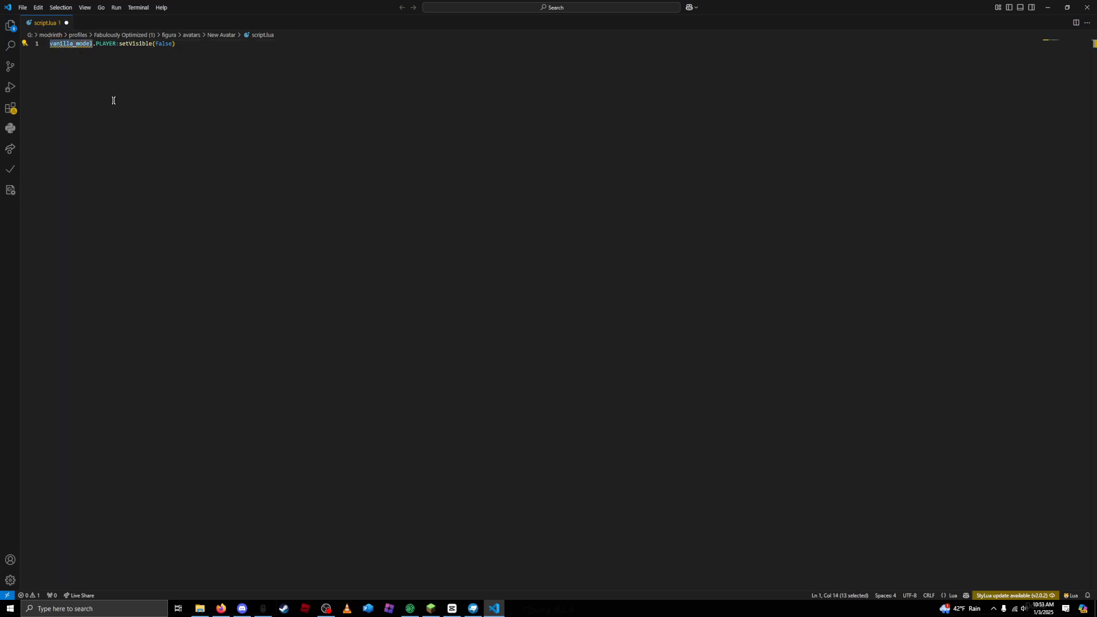
mouse_move(113, 105)
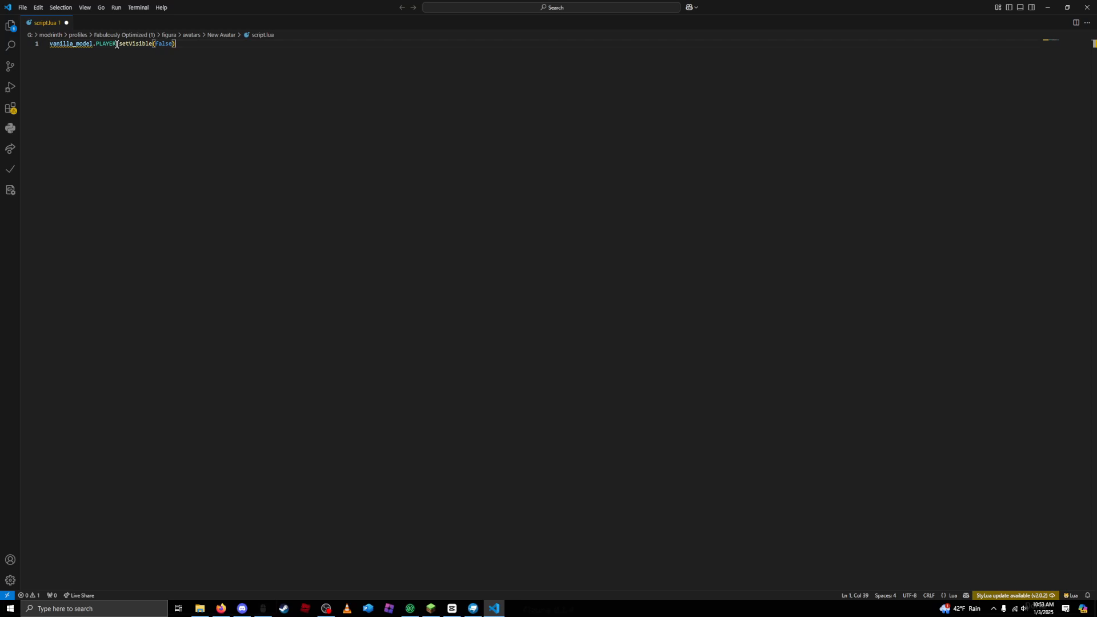
double_click(104, 43)
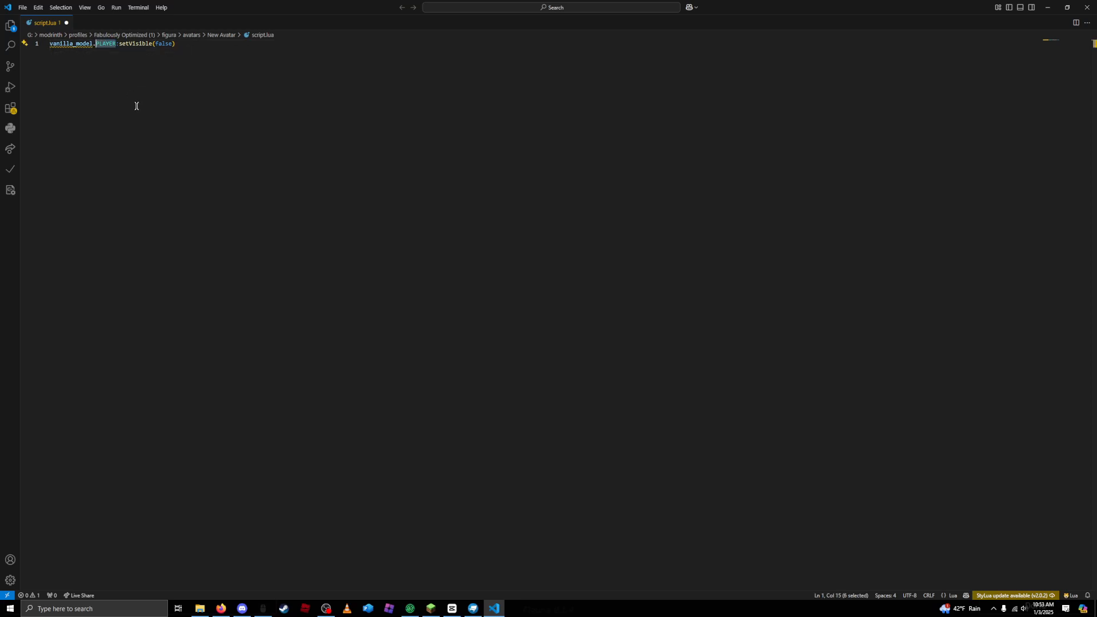
left_click(119, 44)
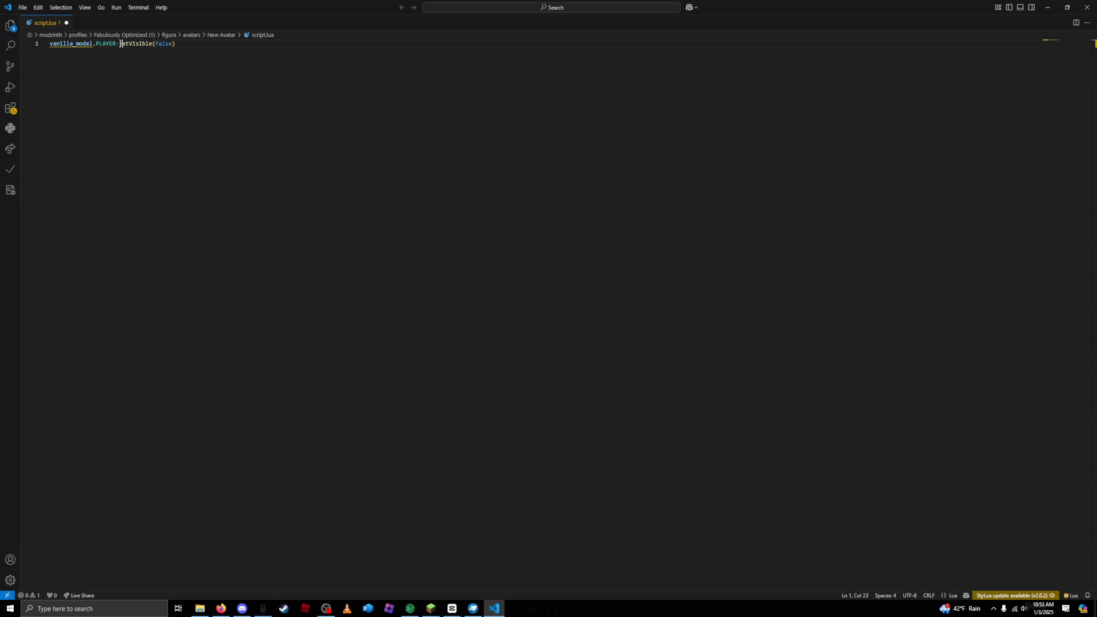
double_click(136, 43)
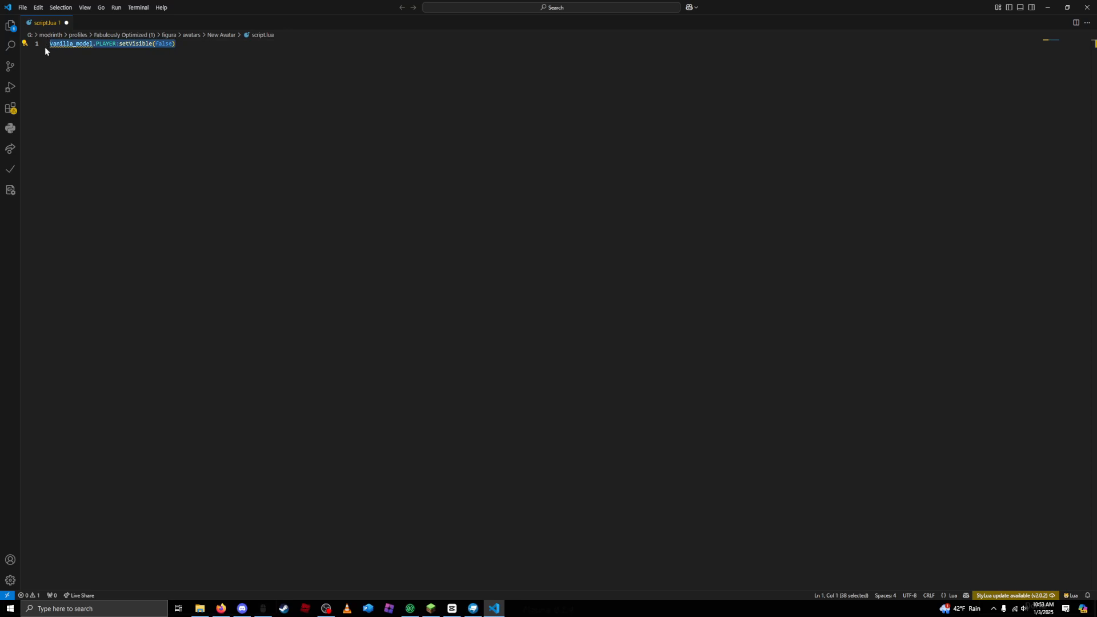
mouse_move(55, 82)
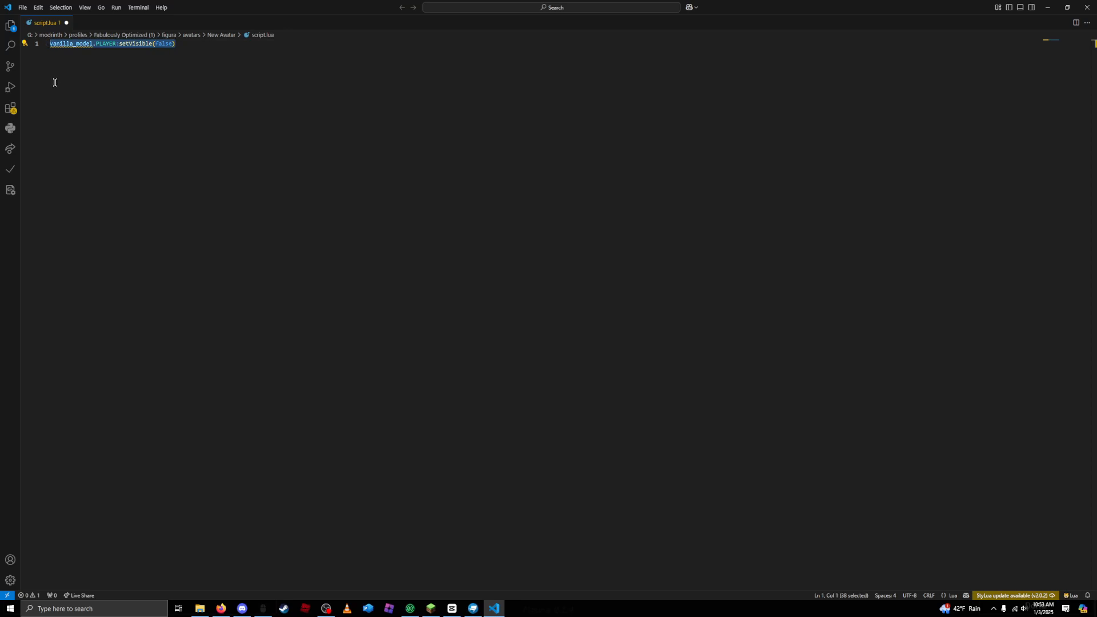
mouse_move(273, 162)
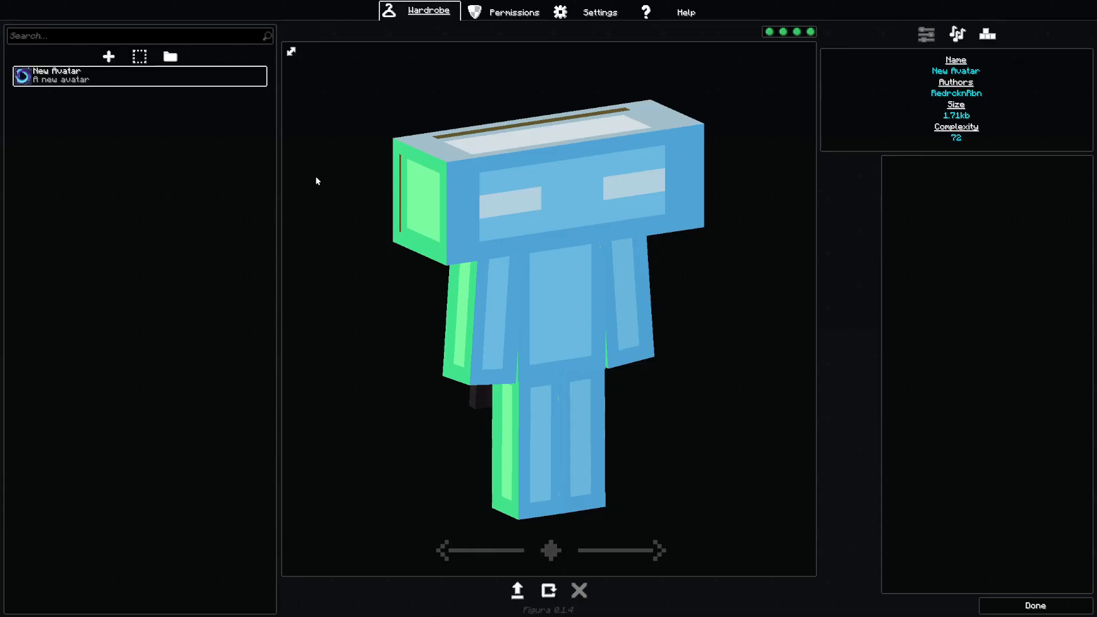
Step: Leave the wardrobe and check the big-headed avatar in the inventory, then close it
left_click(1034, 606)
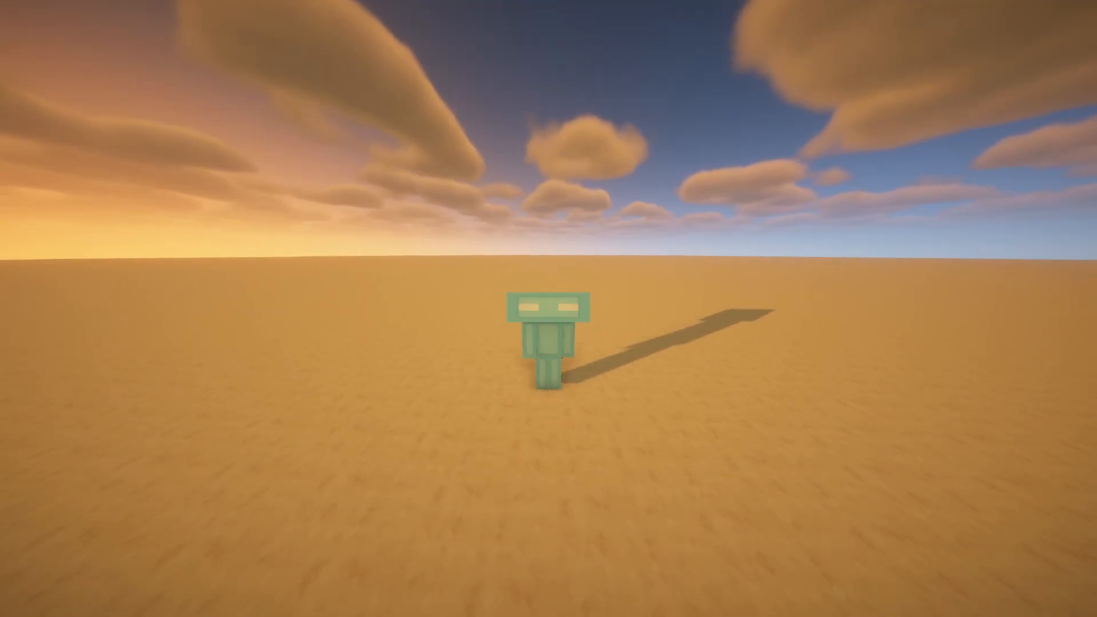
key("e")
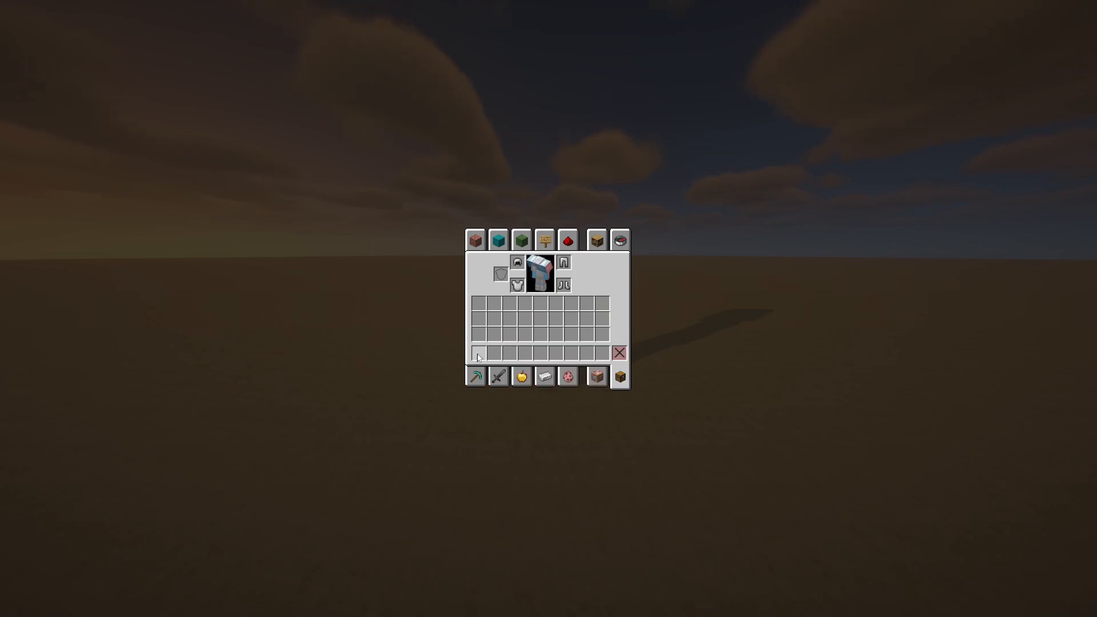
key("Escape")
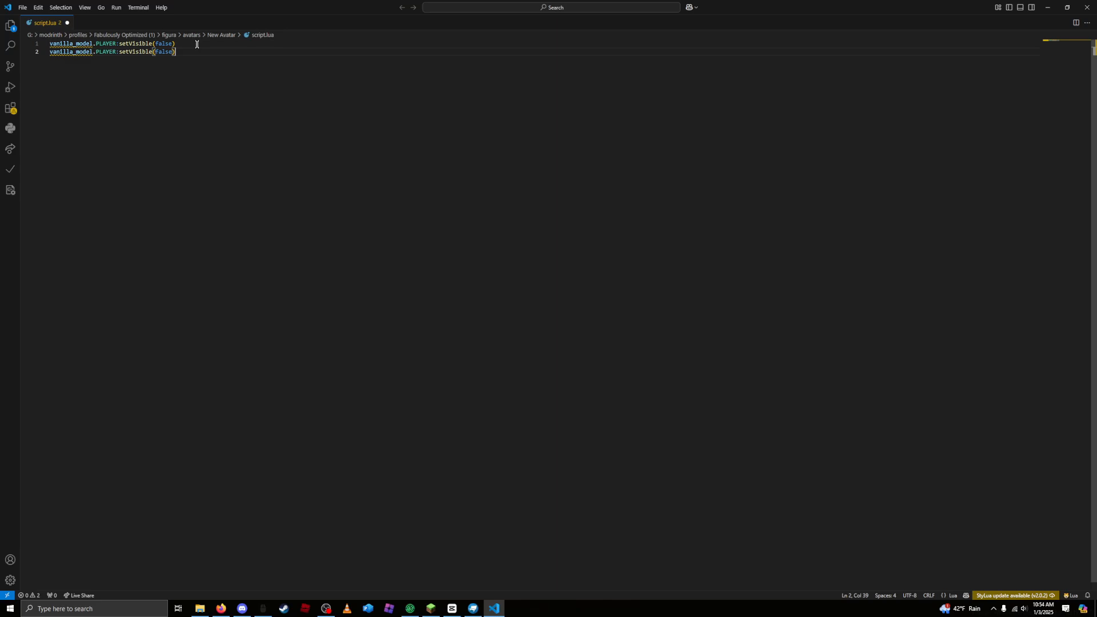
Step: Replace PLAYER with HELMET on line 2 so vanilla_model.HELMET:setVisible(false) hides the helmet
double_click(105, 51)
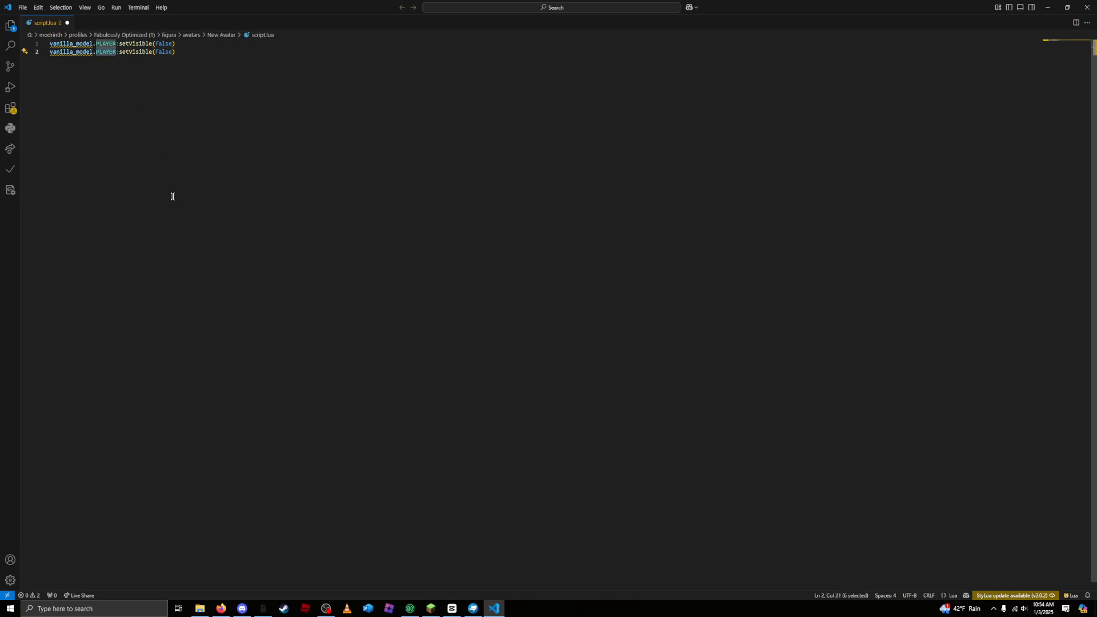
type("HELMET")
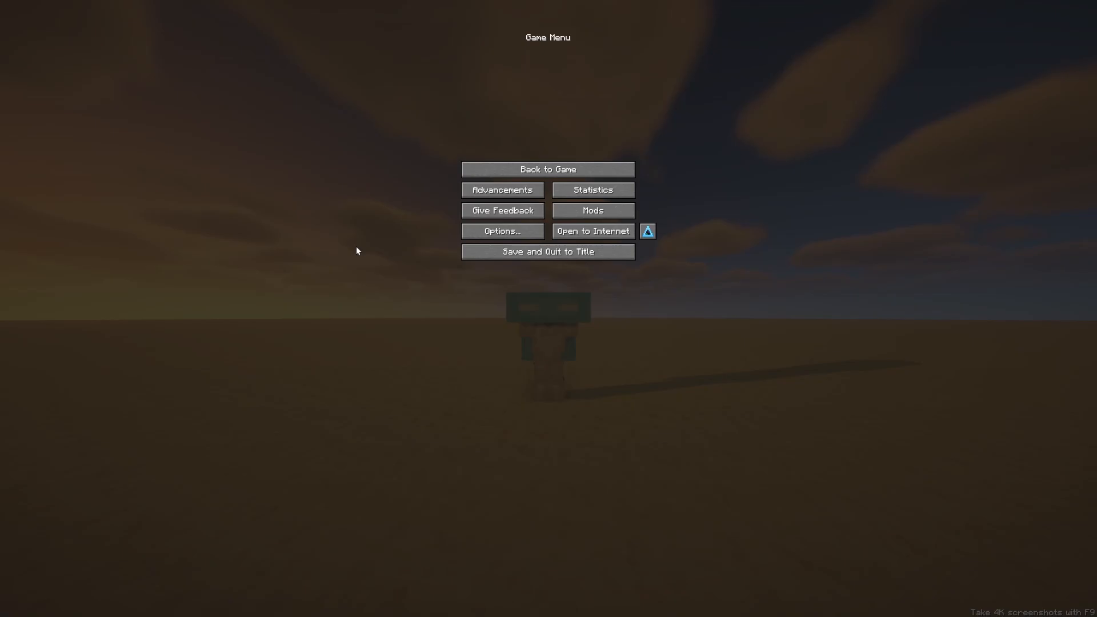
Step: Resume the game and check in the inventory that the vanilla helmet is gone
left_click(547, 169)
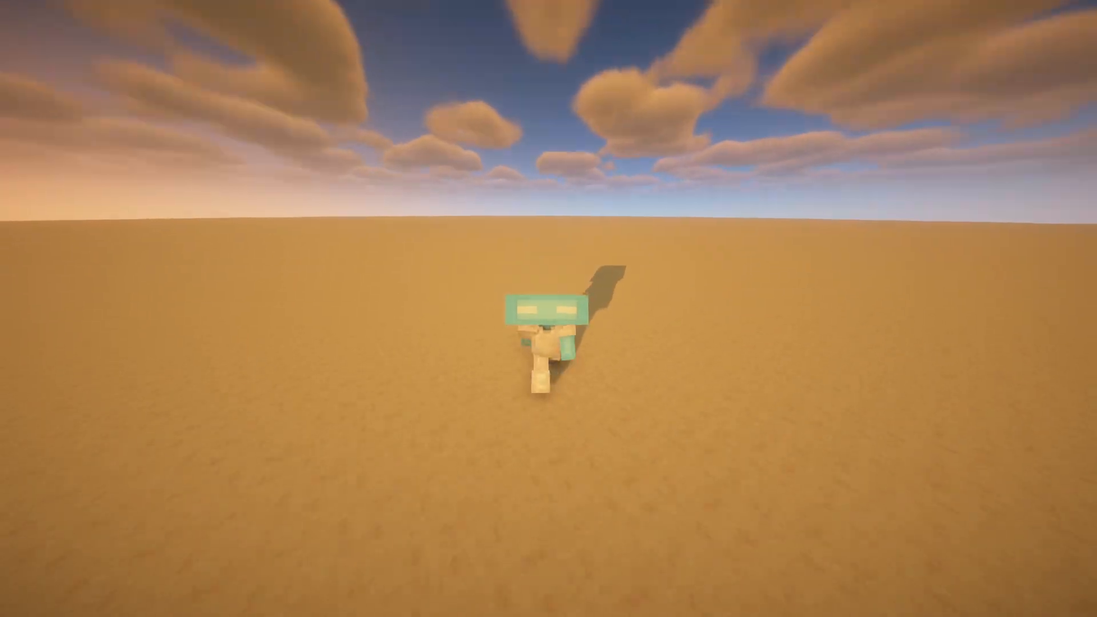
key("e")
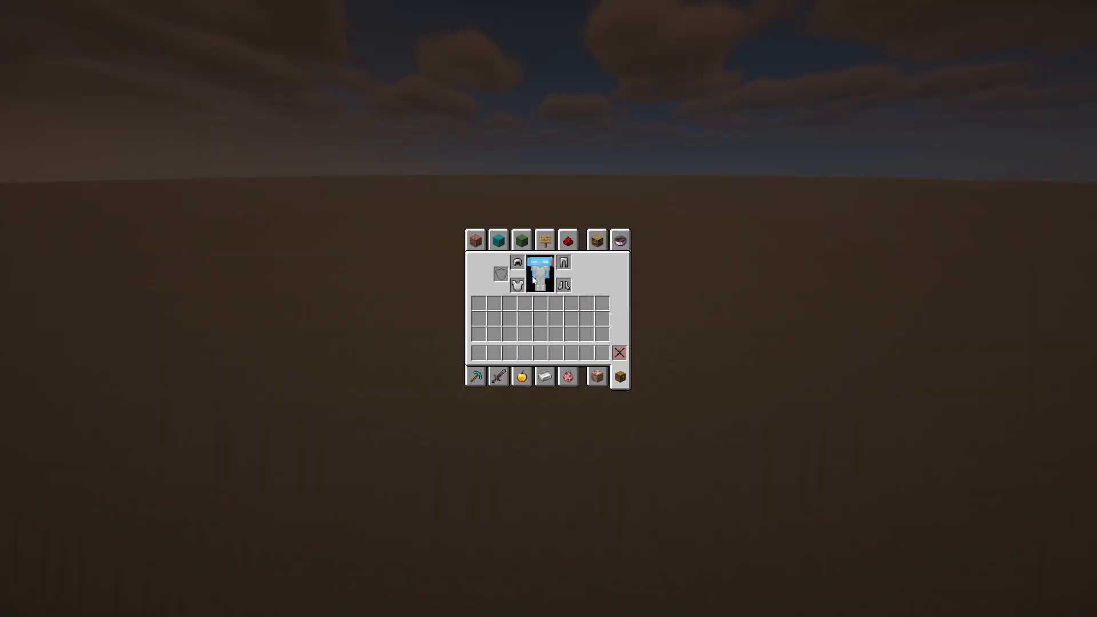
key("Escape")
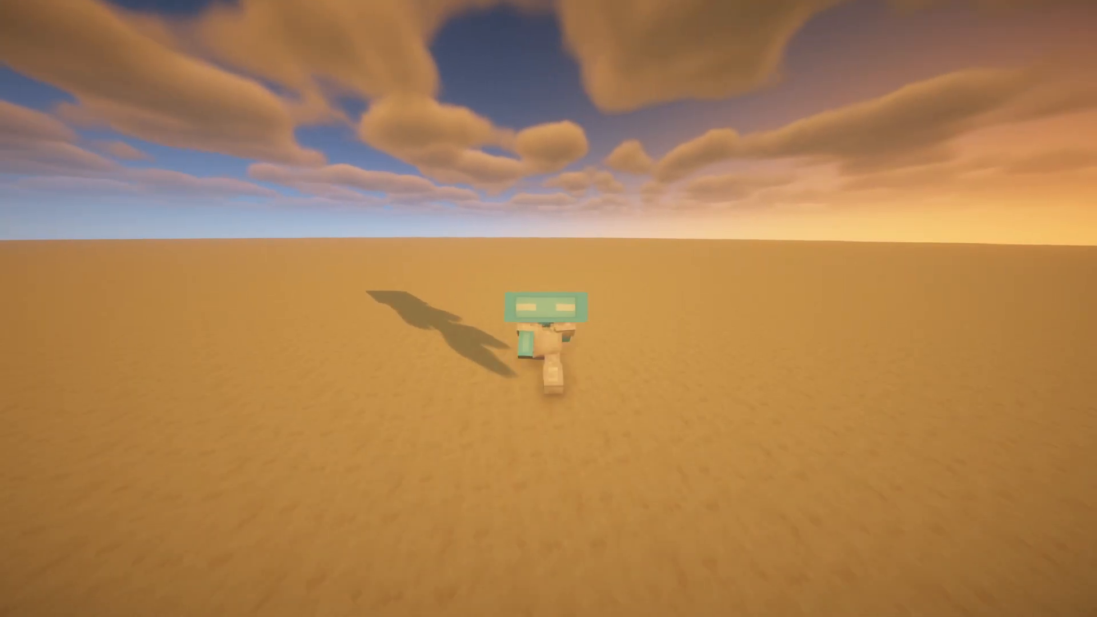